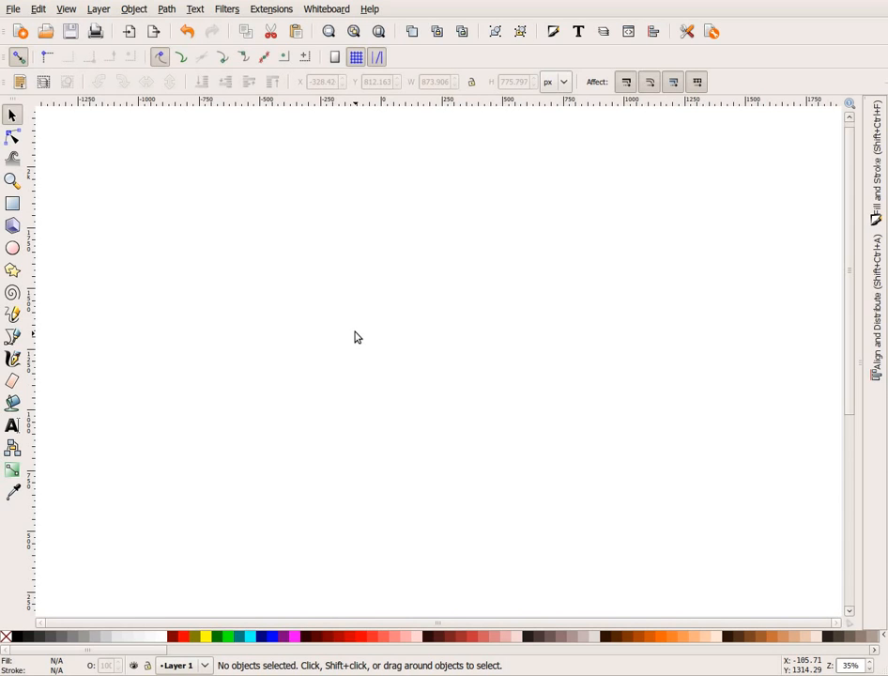
pyautogui.moveTo(343, 334)
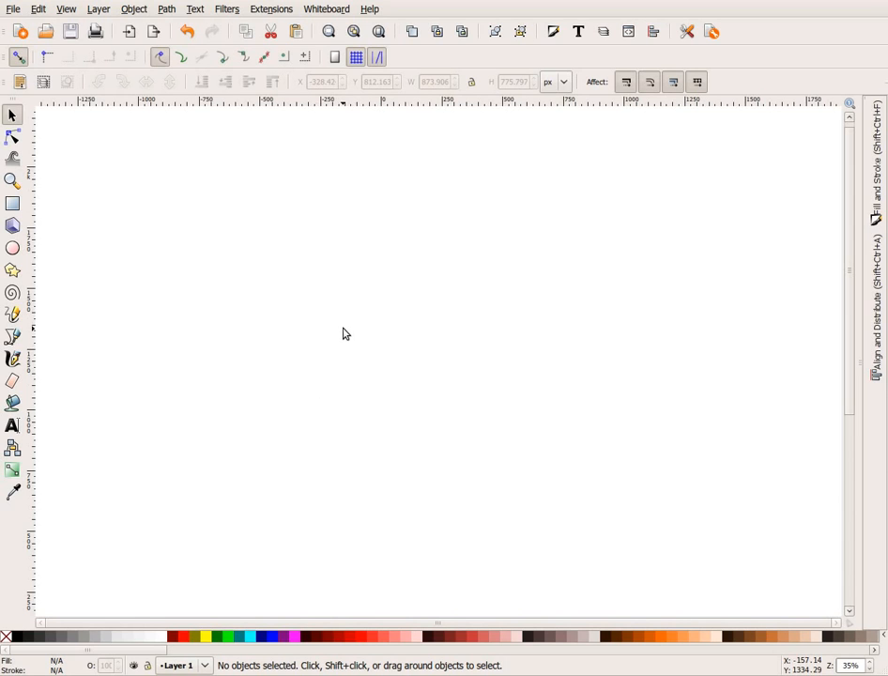
pyautogui.moveTo(485, 217)
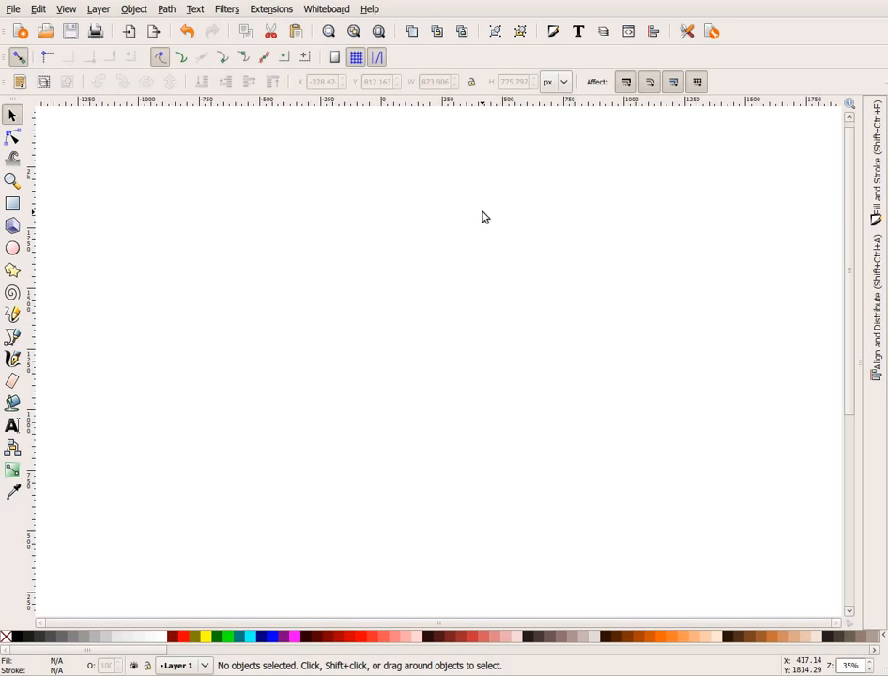
pyautogui.moveTo(329, 251)
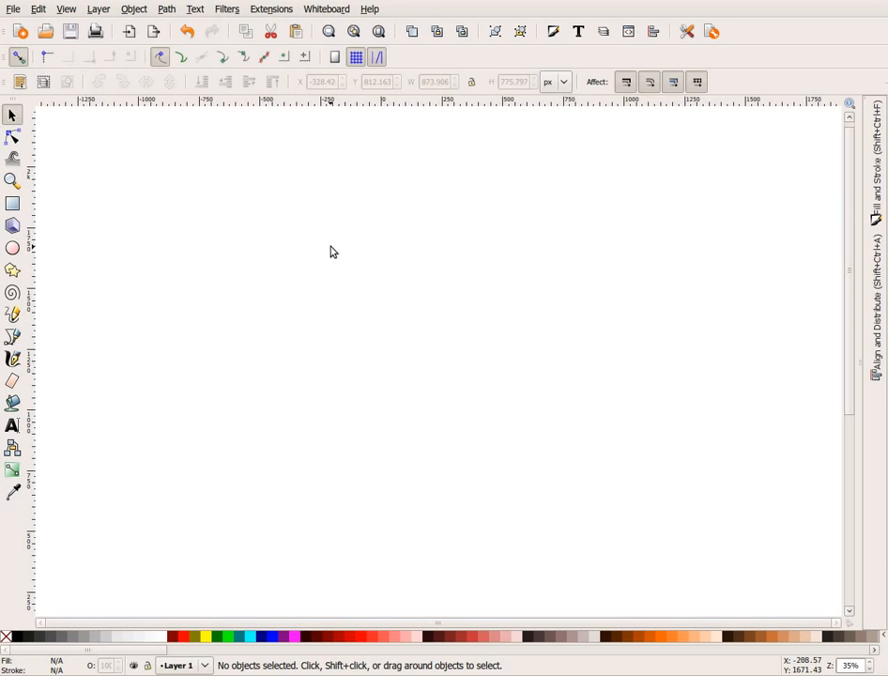
pyautogui.moveTo(338, 345)
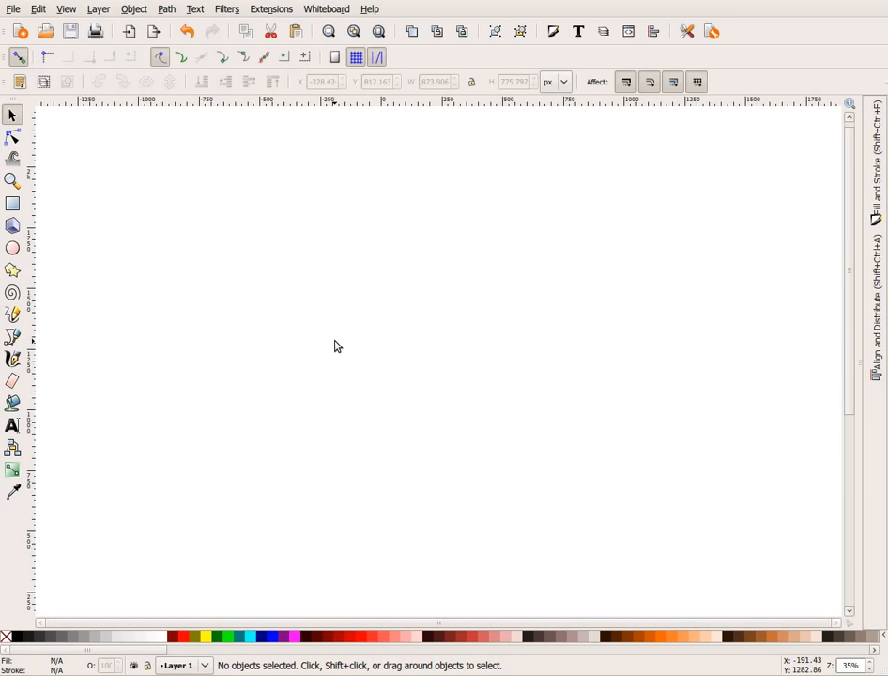
pyautogui.moveTo(193, 330)
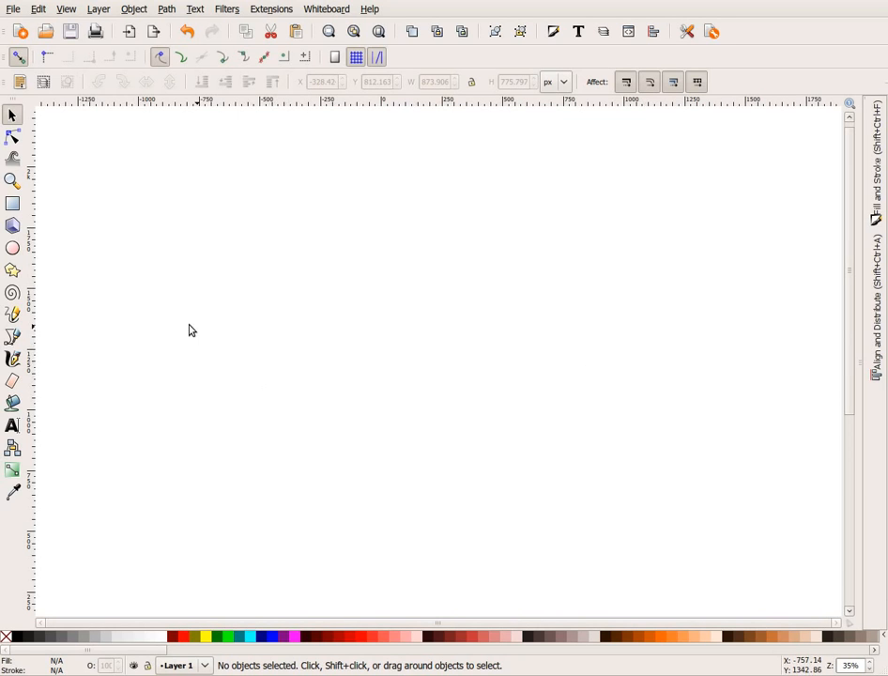
pyautogui.moveTo(486, 326)
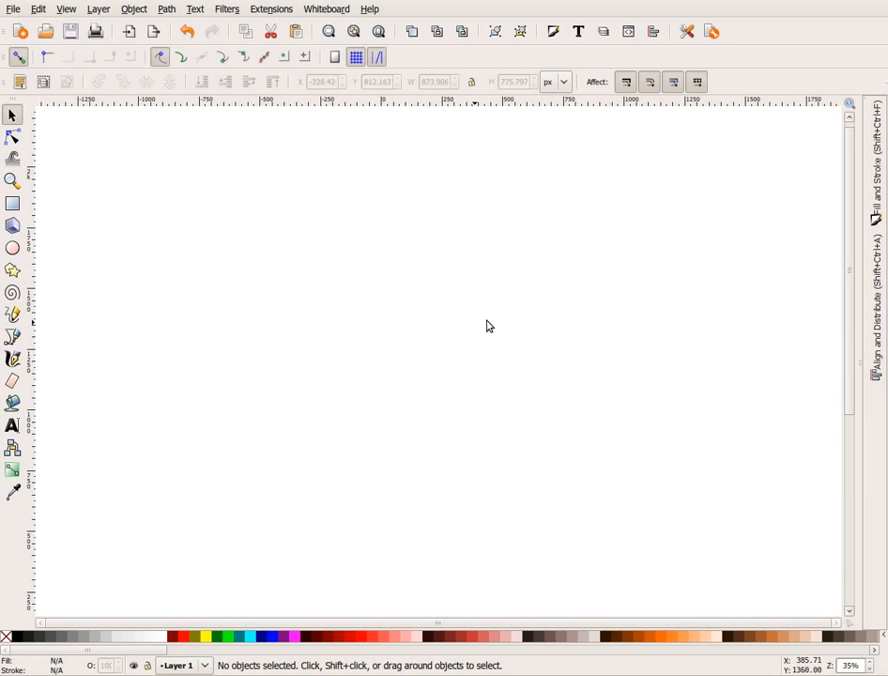
pyautogui.moveTo(575, 340)
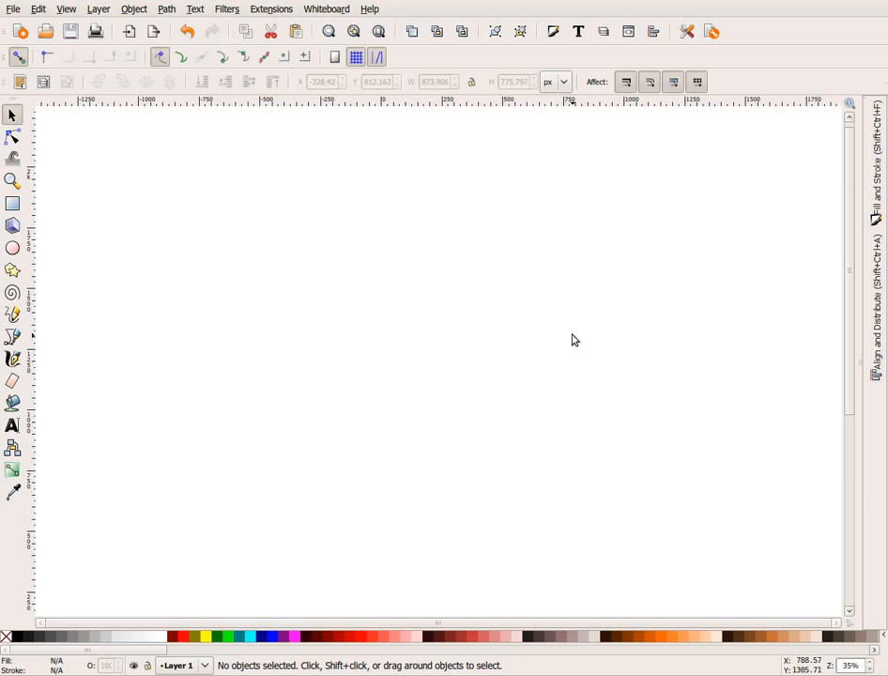
pyautogui.moveTo(416, 296)
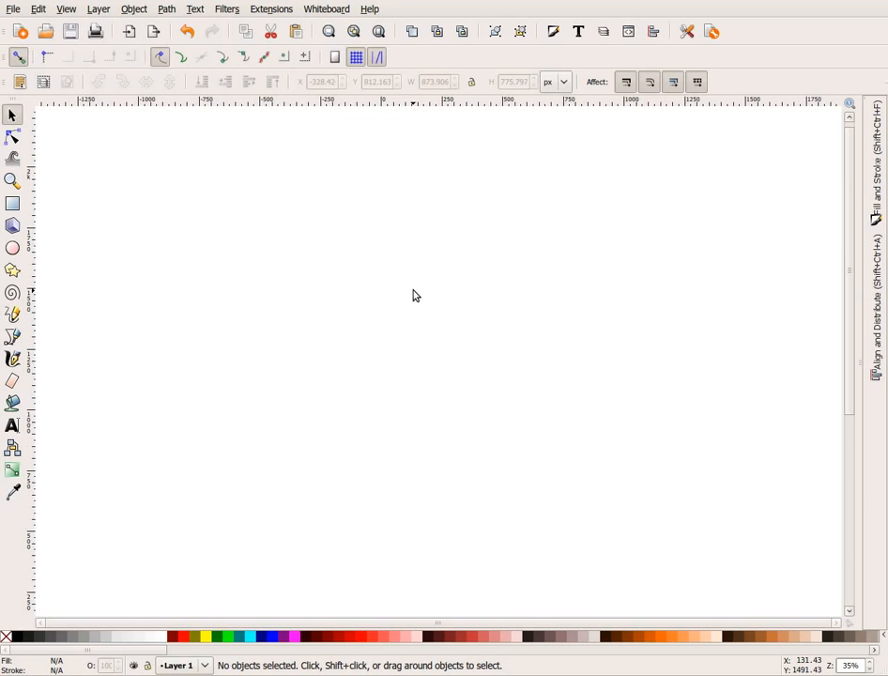
pyautogui.moveTo(328, 257)
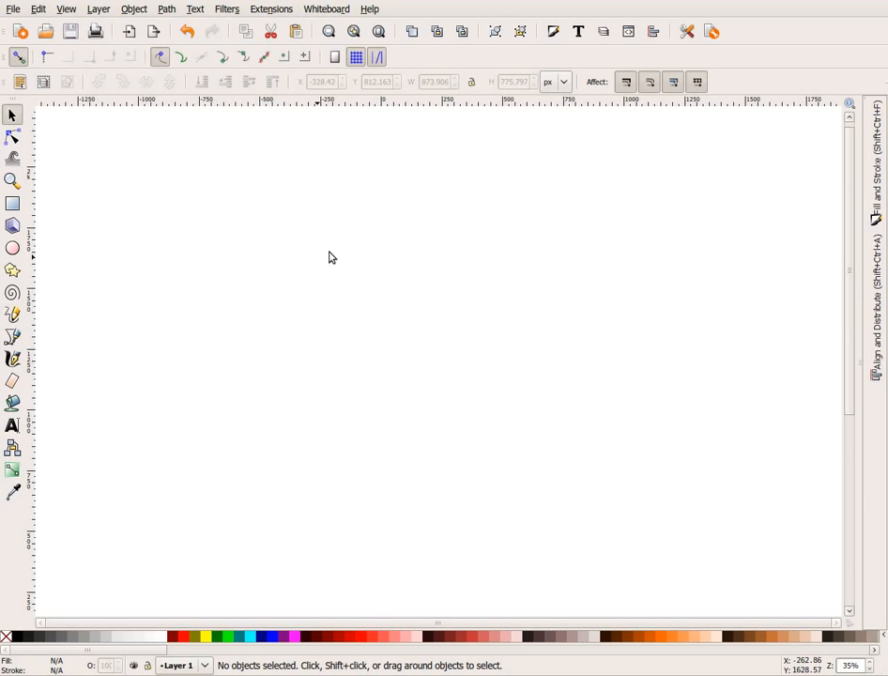
pyautogui.moveTo(348, 348)
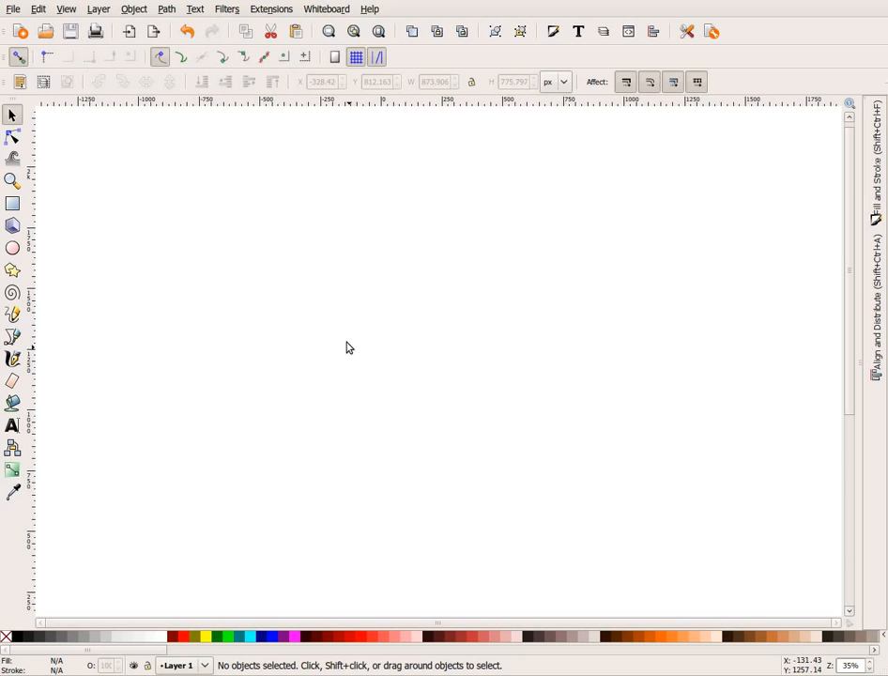
pyautogui.moveTo(329, 323)
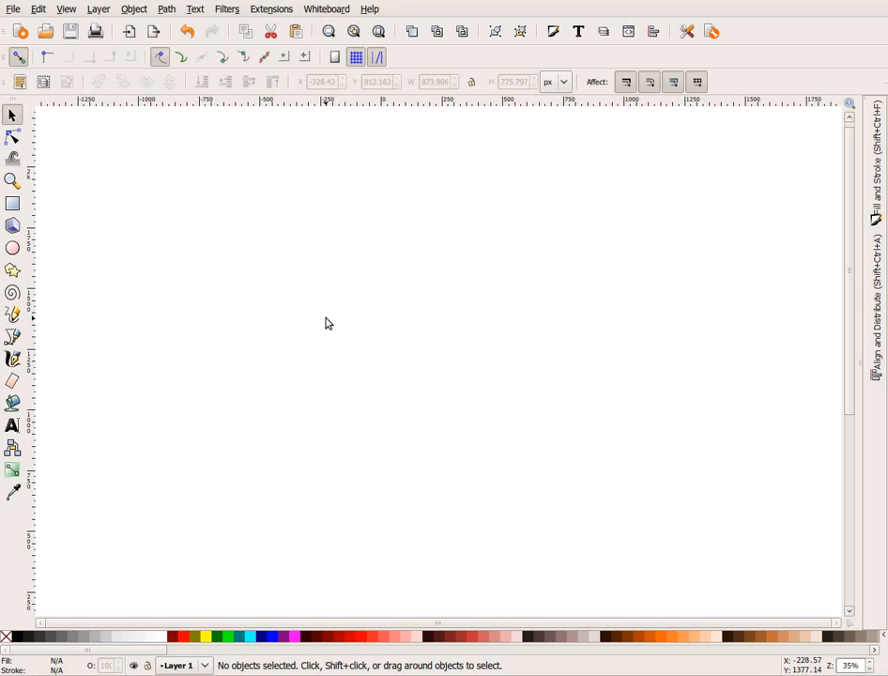
pyautogui.moveTo(427, 318)
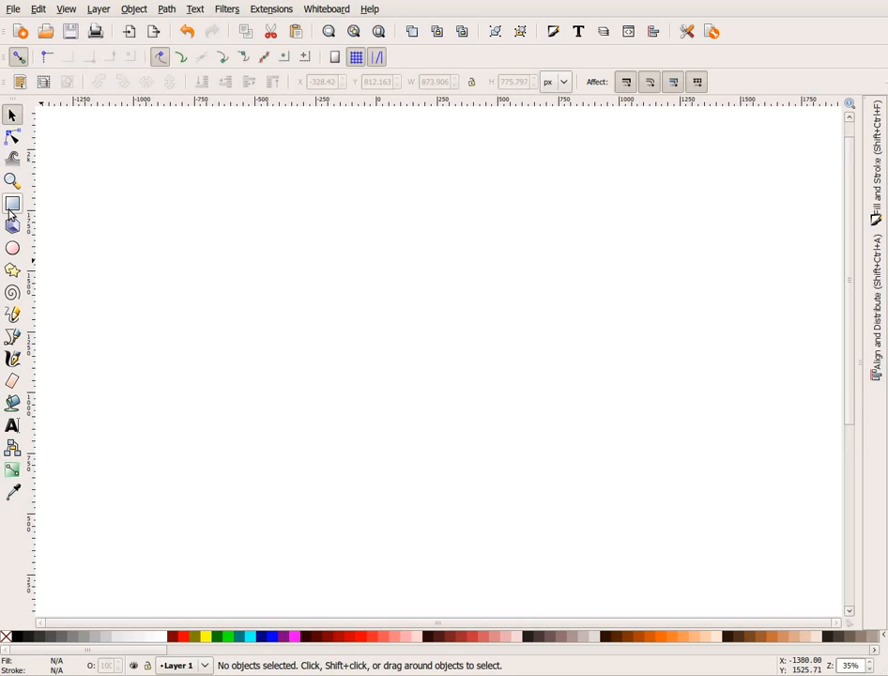
# Draw a tall dark-red rectangle with no stroke and nudge it higher on the page.
pyautogui.moveTo(375, 210); pyautogui.dragTo(467, 373)
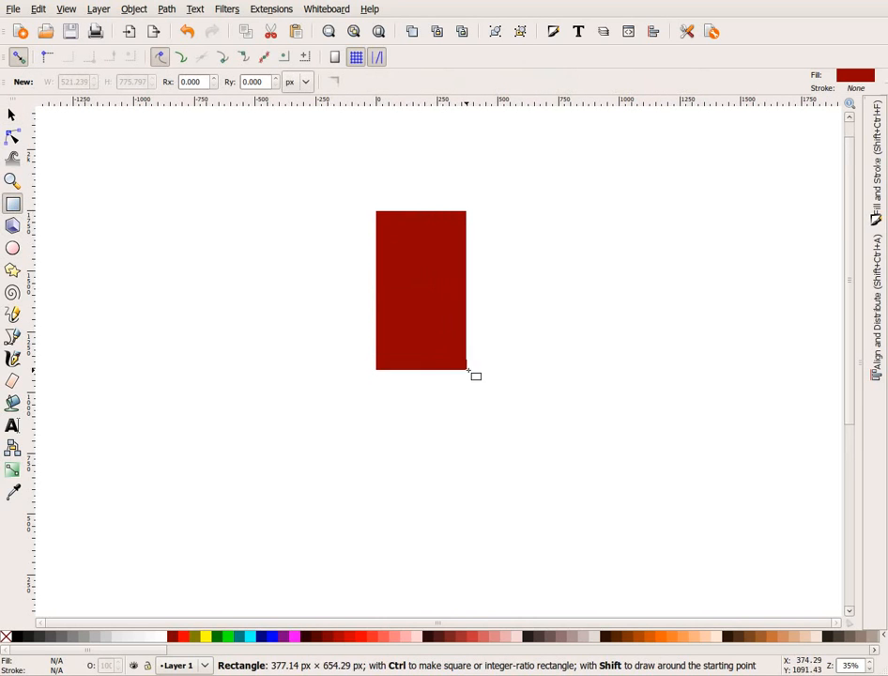
pyautogui.moveTo(468, 374); pyautogui.dragTo(493, 366)
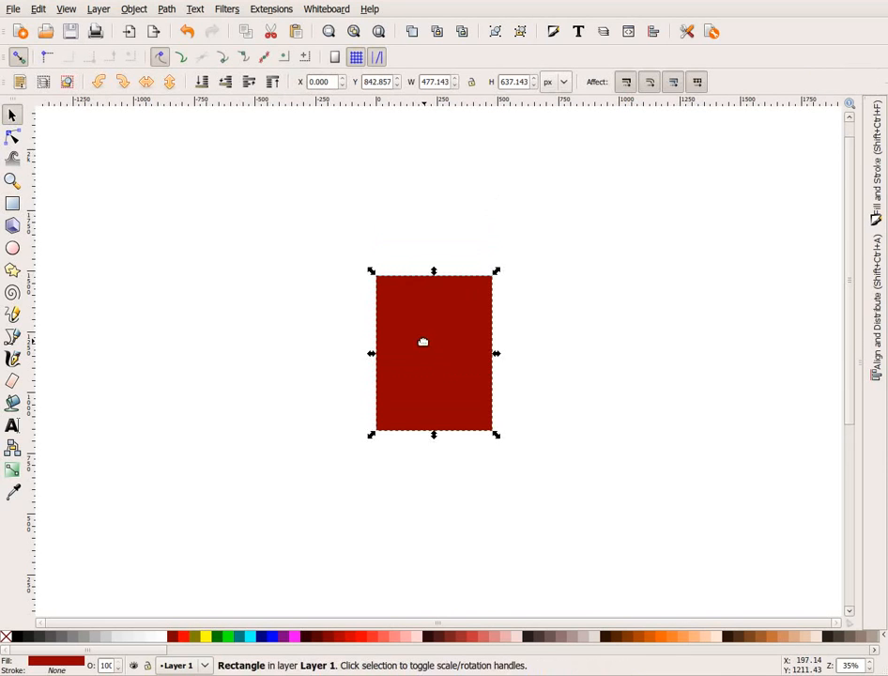
pyautogui.moveTo(422, 340); pyautogui.dragTo(411, 299)
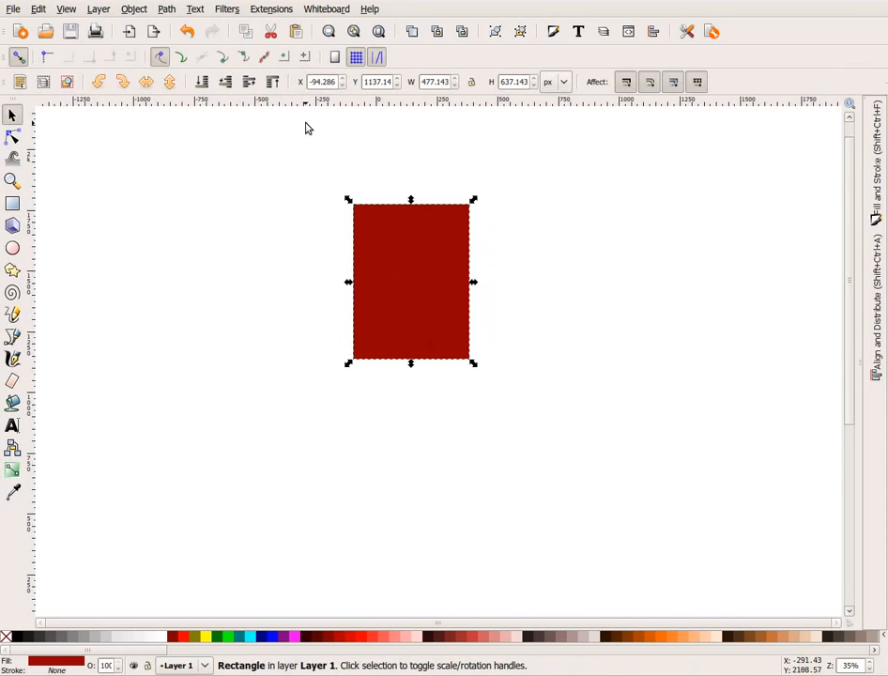
pyautogui.moveTo(550, 185)
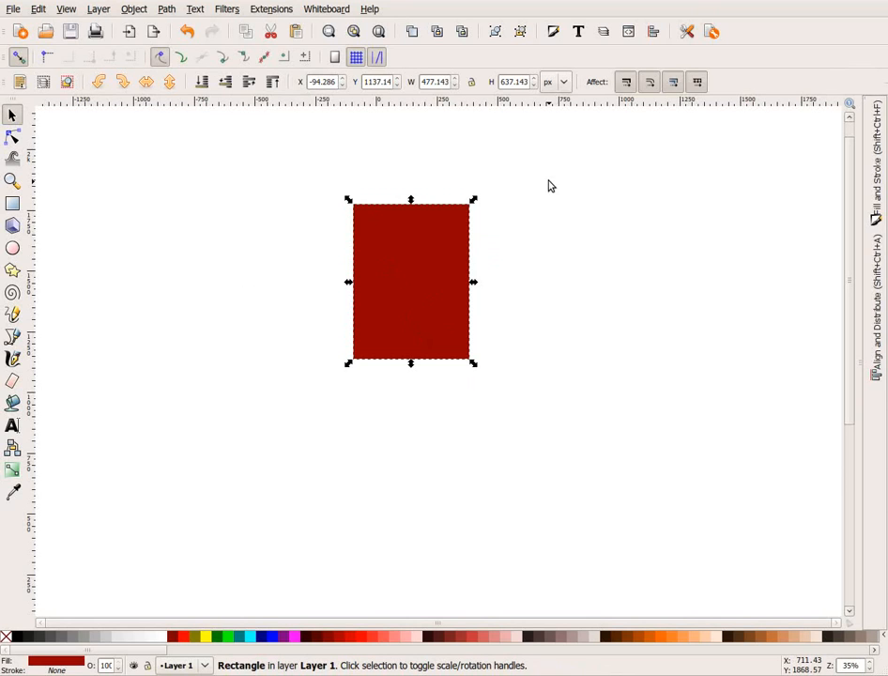
pyautogui.moveTo(311, 408)
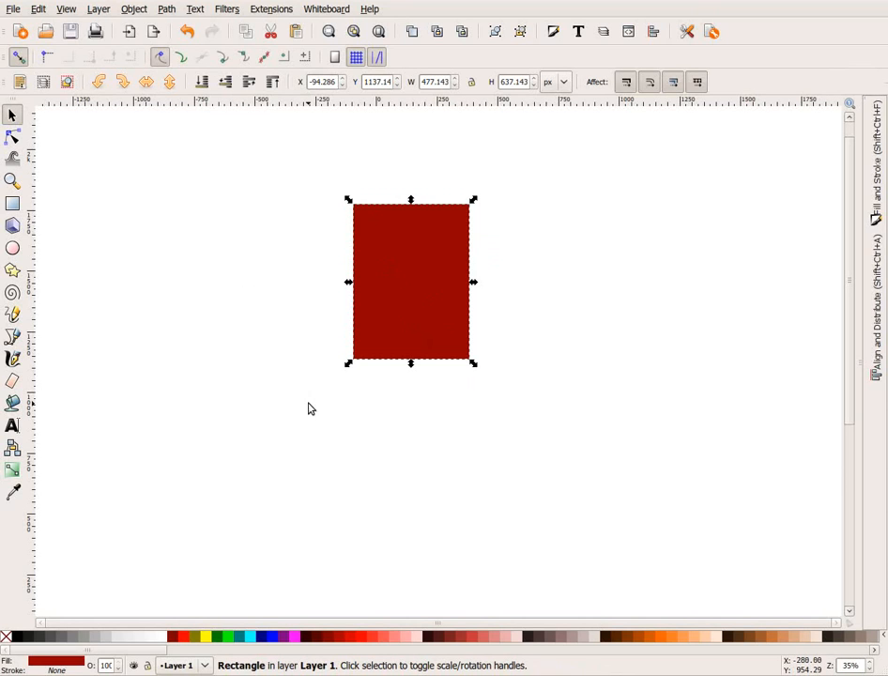
pyautogui.moveTo(291, 206)
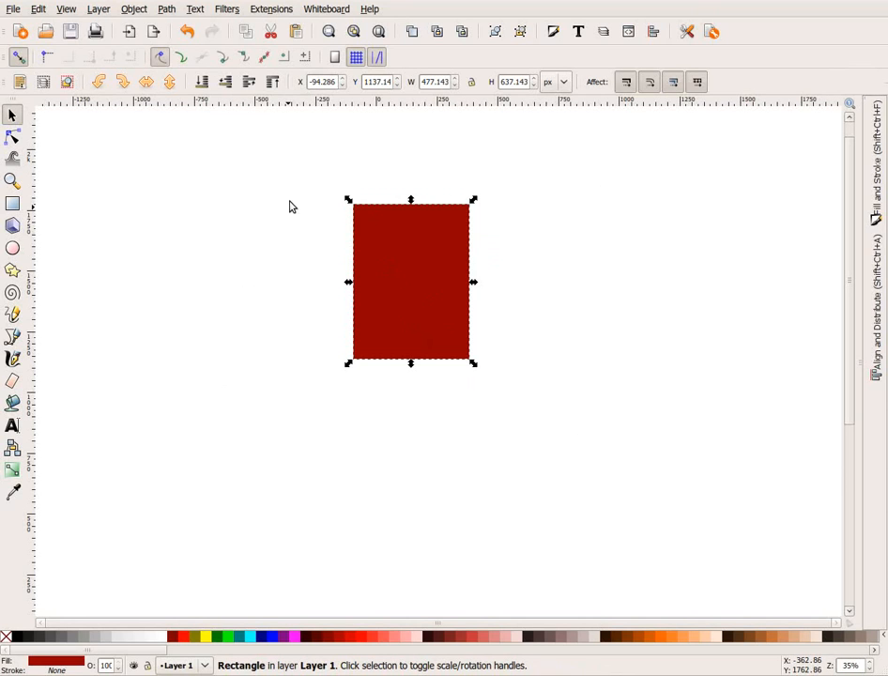
# Move the rectangle back toward centre and undo the accidental skew to restore its upright shape.
pyautogui.click(562, 311)
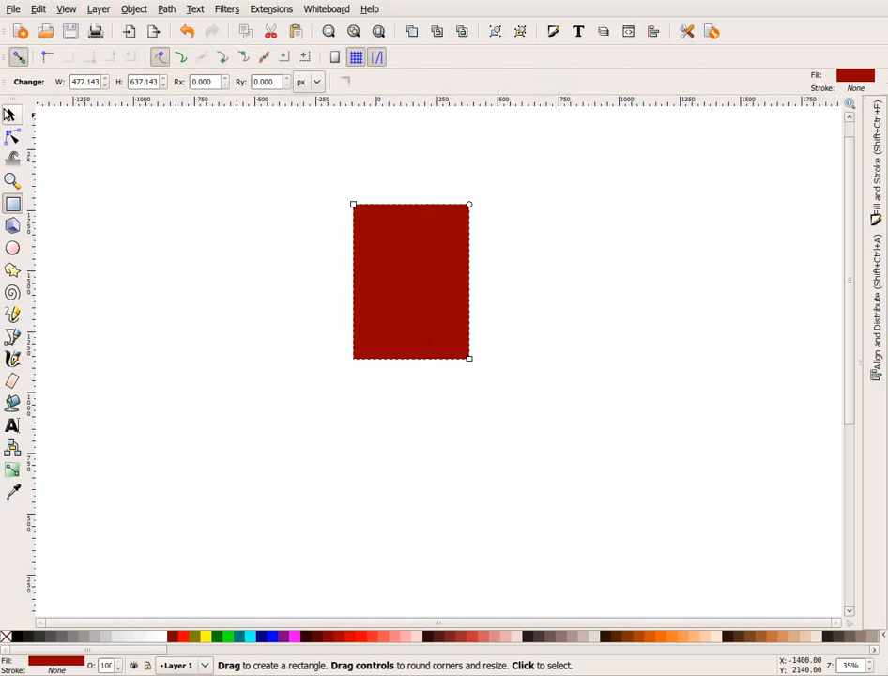
pyautogui.click(12, 114)
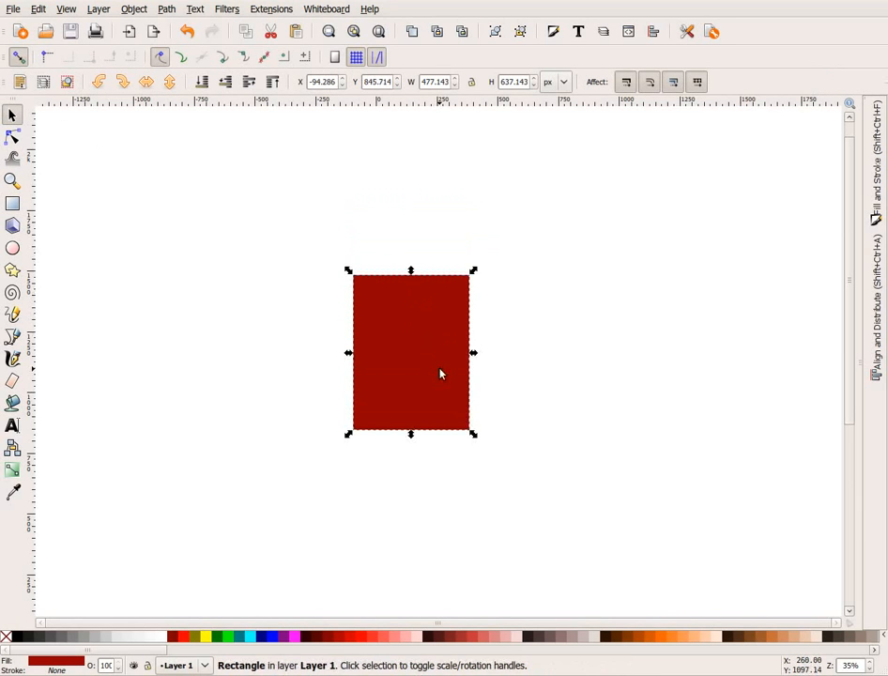
pyautogui.moveTo(439, 374); pyautogui.dragTo(449, 341)
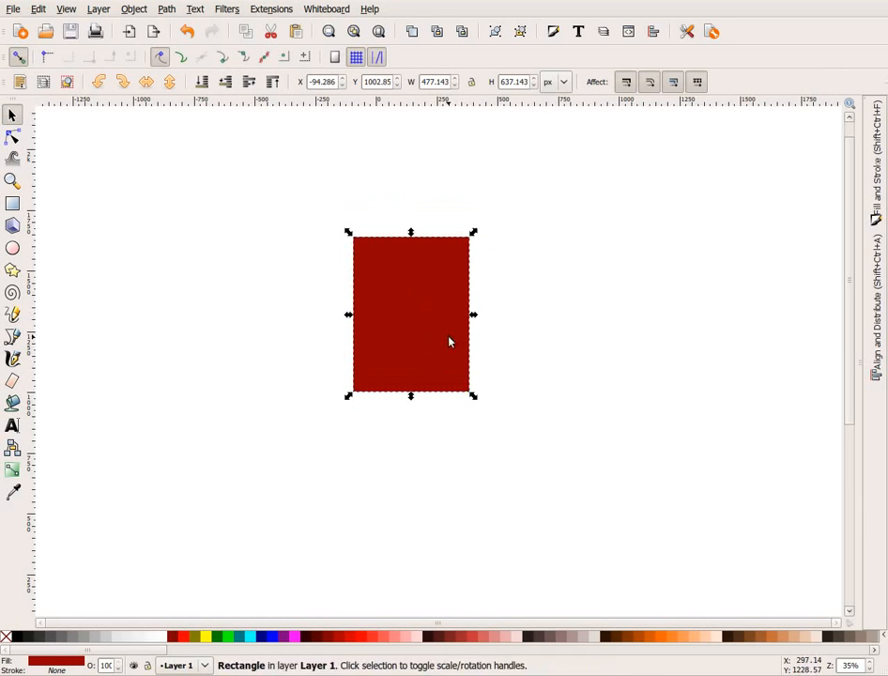
pyautogui.moveTo(474, 315); pyautogui.dragTo(371, 315)
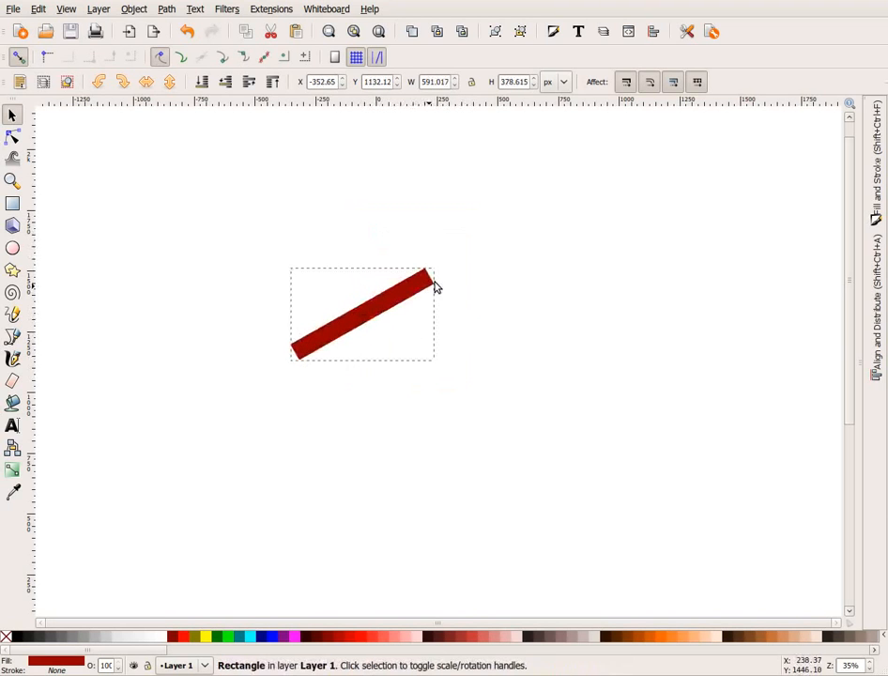
pyautogui.click(216, 208)
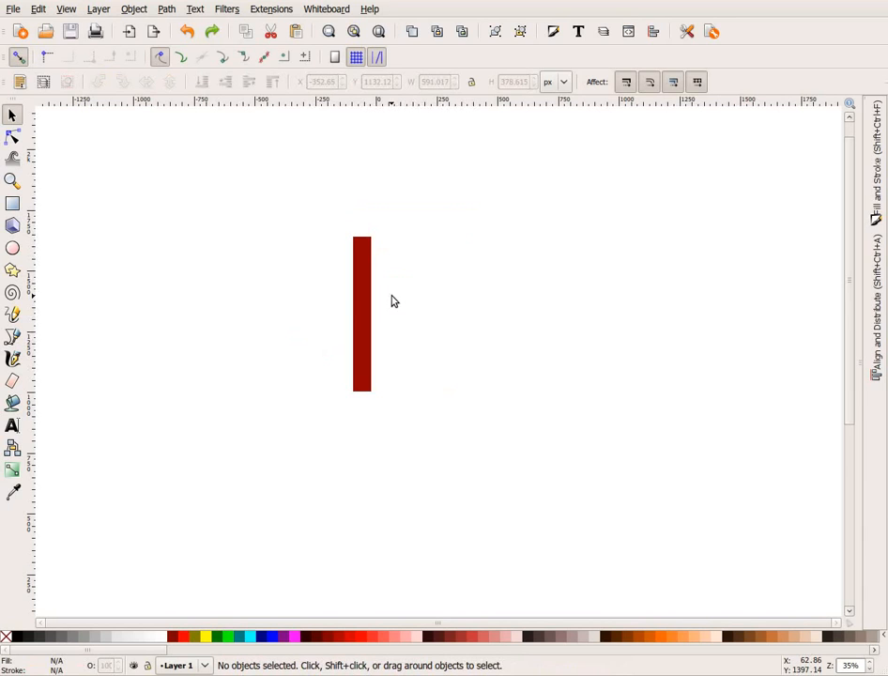
pyautogui.click(362, 315)
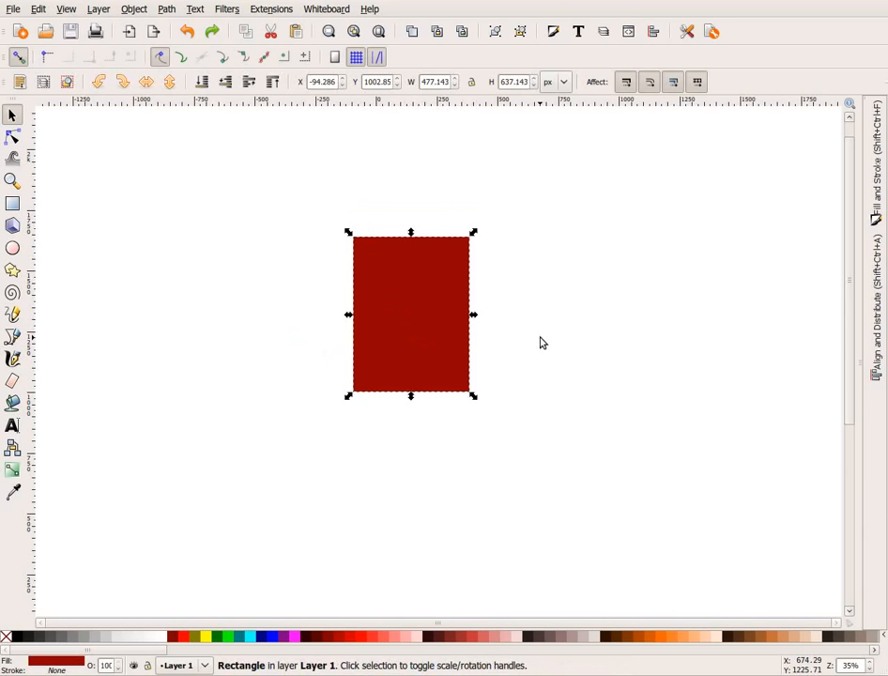
pyautogui.moveTo(424, 343)
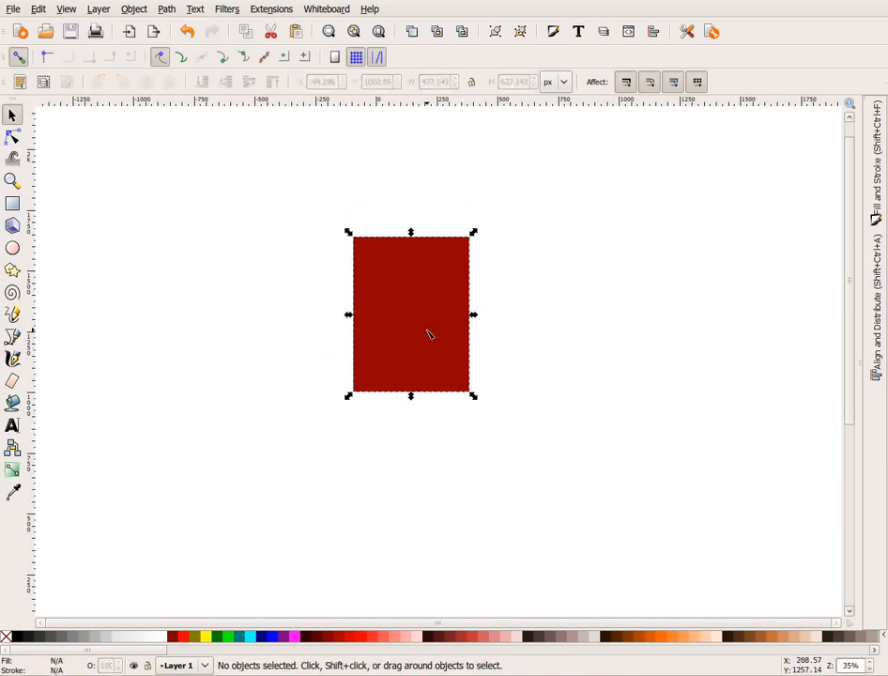
# Select the rectangle's bottom nodes and make them symmetric to round the bottom point.
pyautogui.click(12, 138)
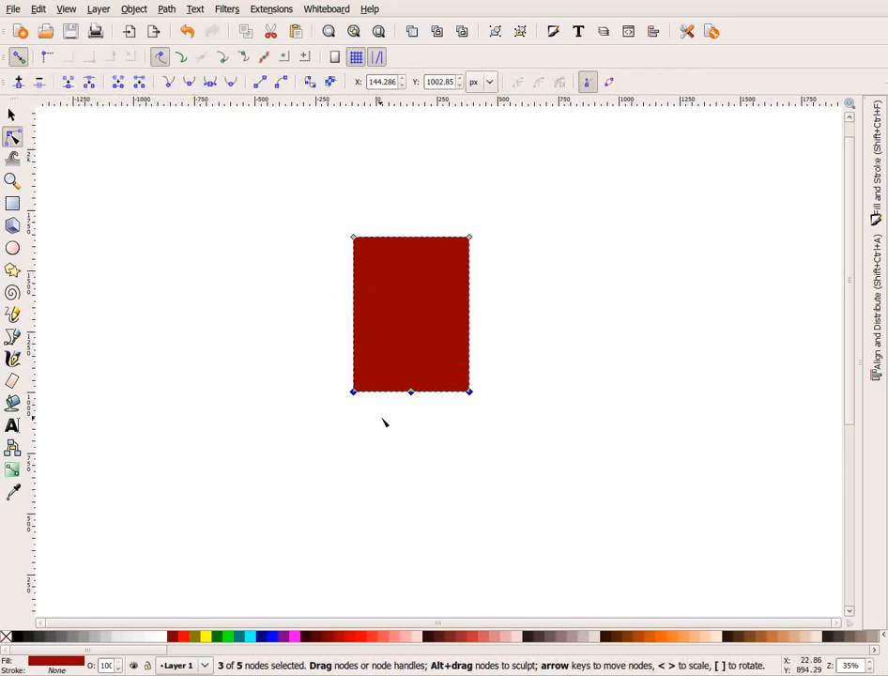
pyautogui.moveTo(410, 391); pyautogui.dragTo(410, 435)
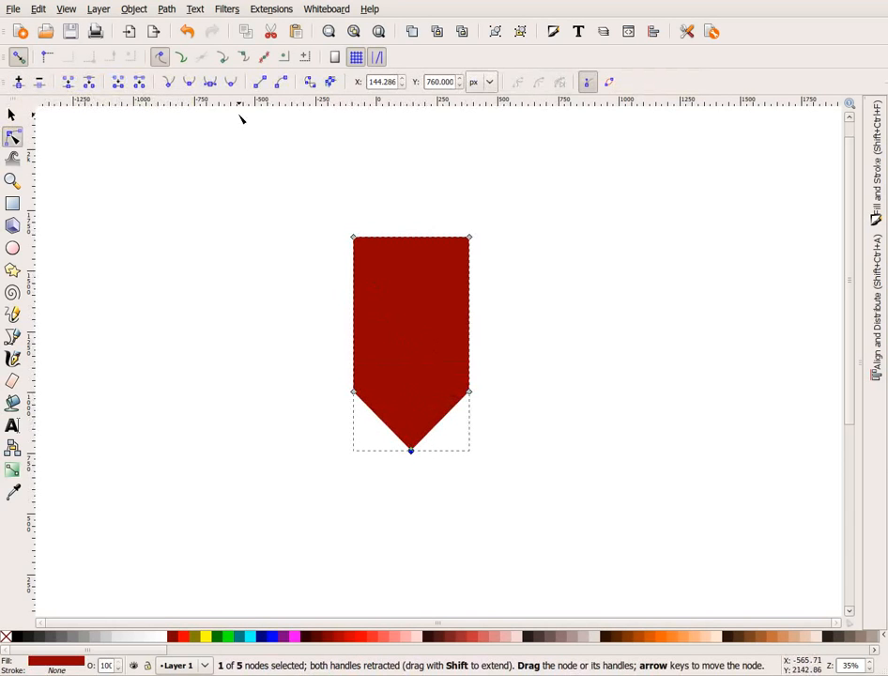
pyautogui.moveTo(230, 83)
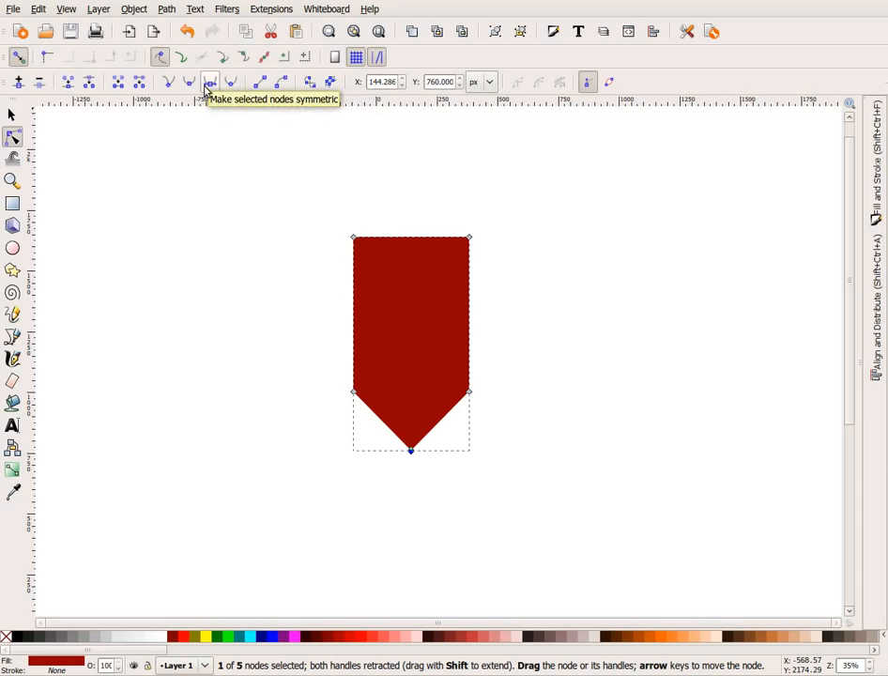
pyautogui.click(209, 81)
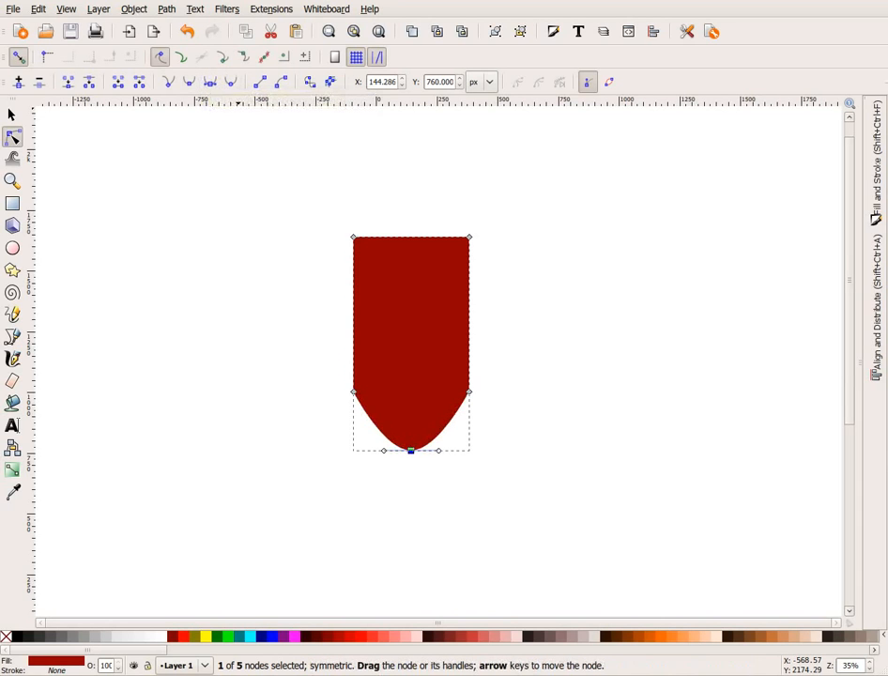
pyautogui.moveTo(448, 161)
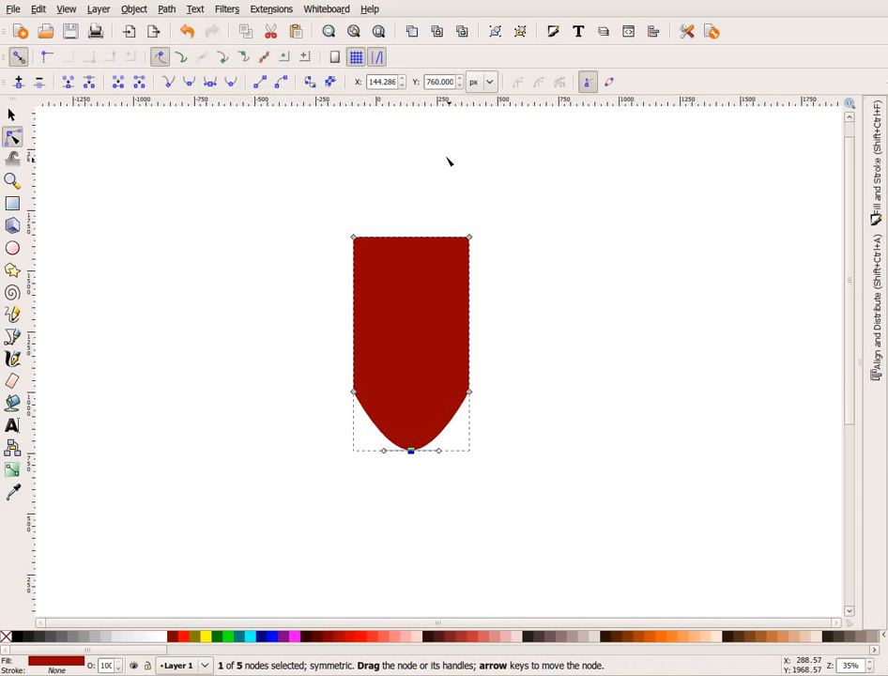
pyautogui.moveTo(436, 153)
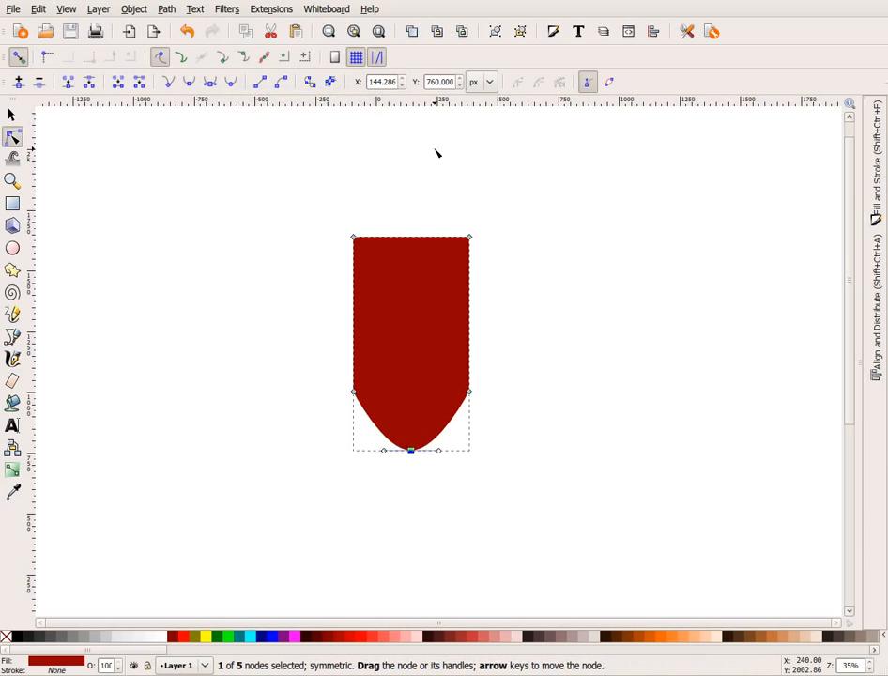
pyautogui.moveTo(359, 115)
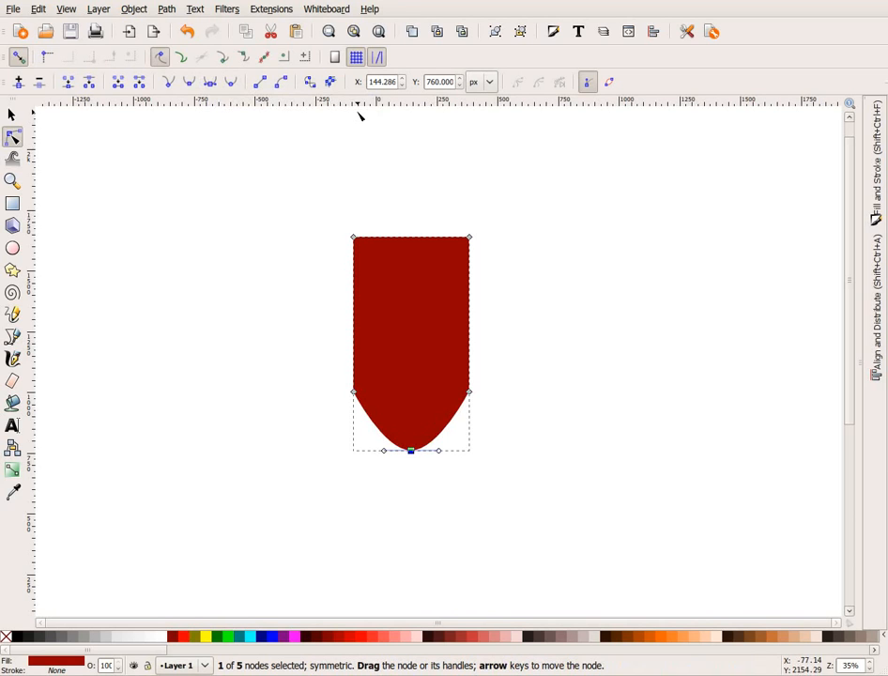
pyautogui.moveTo(284, 188)
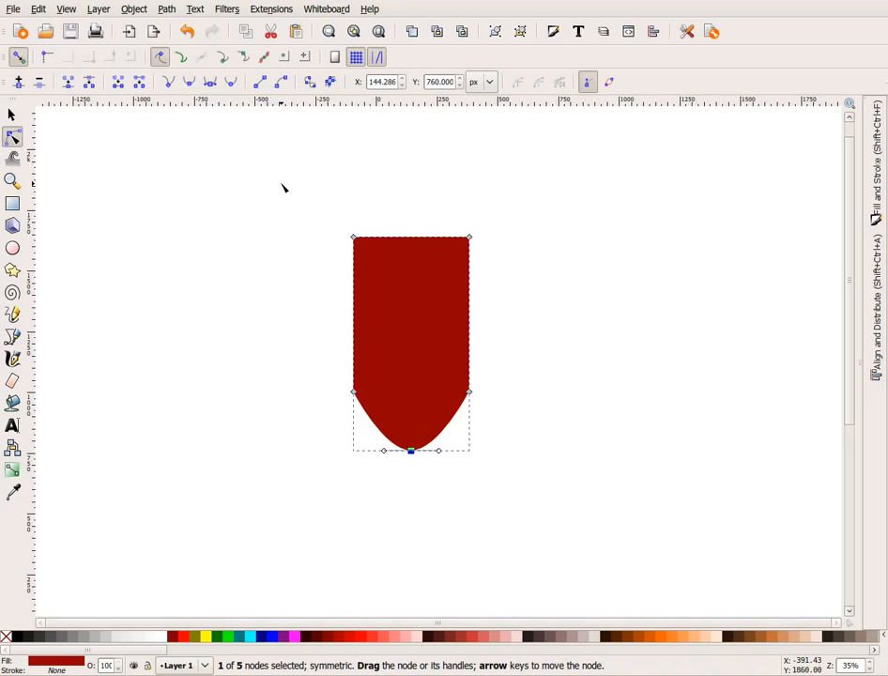
pyautogui.moveTo(209, 150)
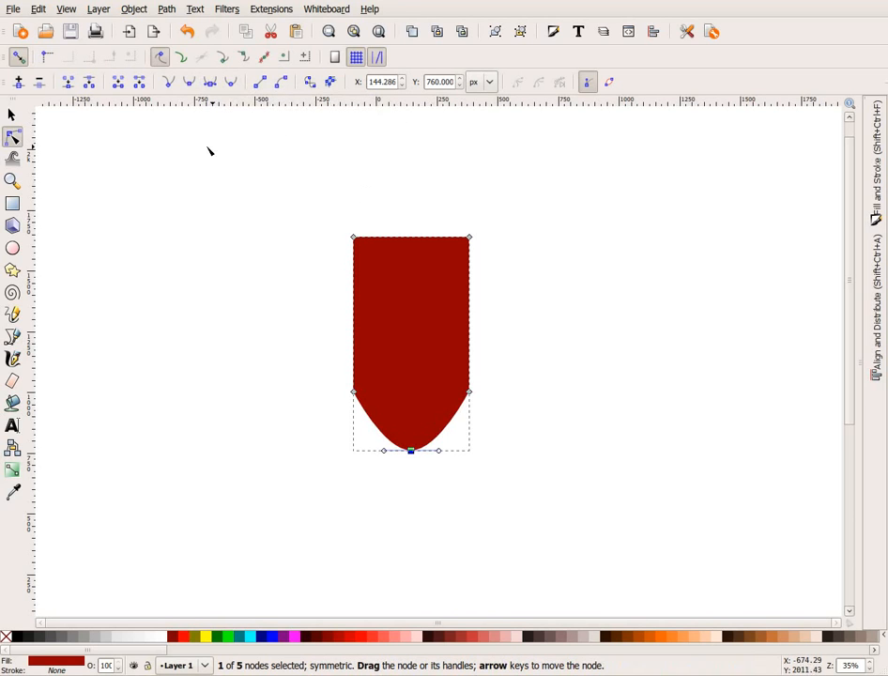
pyautogui.moveTo(170, 285)
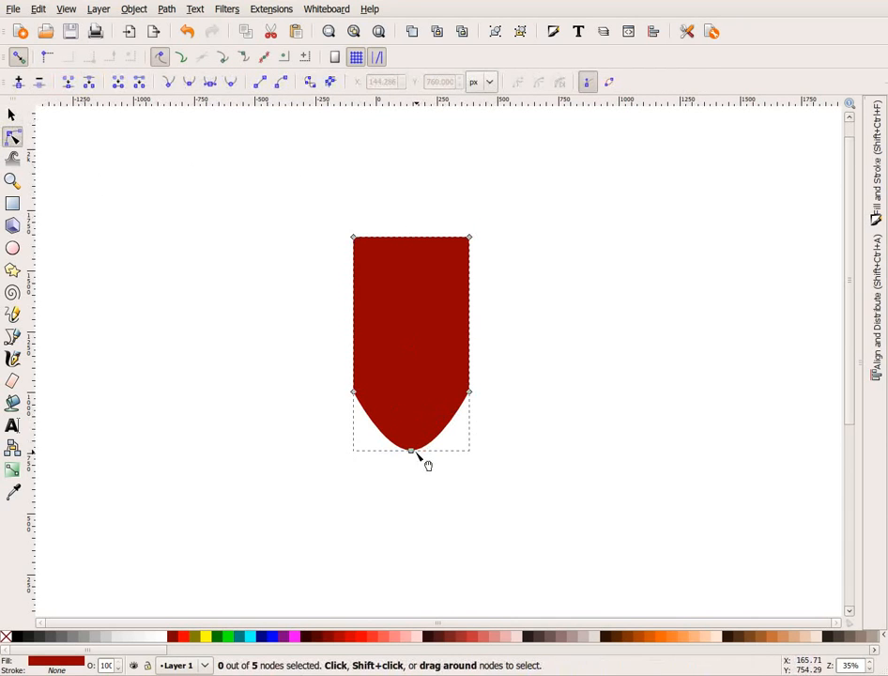
# Drag the bottom node's handles outward to widen the rounded curve.
pyautogui.click(410, 451)
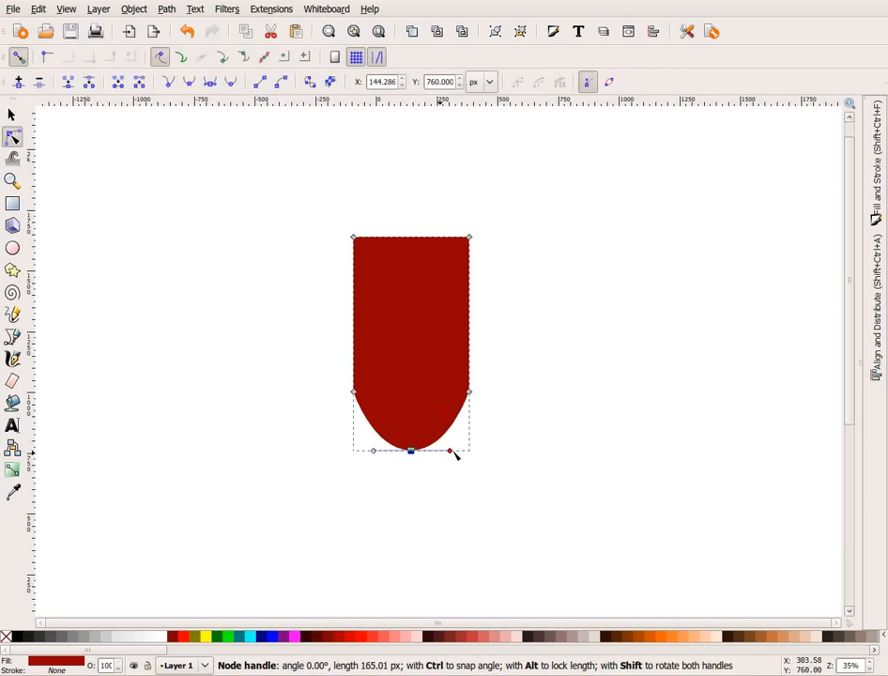
pyautogui.moveTo(449, 453); pyautogui.dragTo(459, 451)
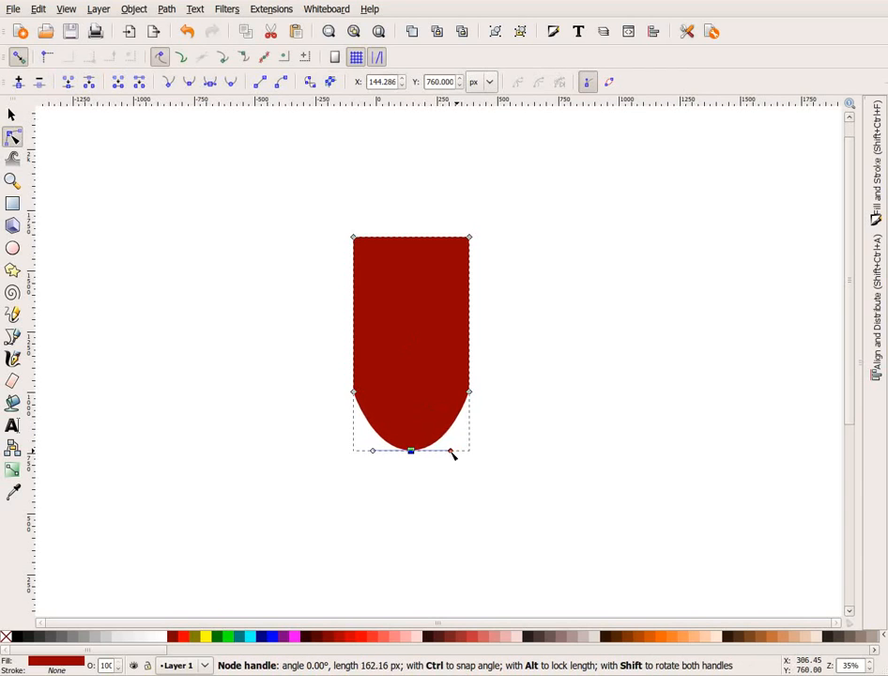
pyautogui.click(12, 115)
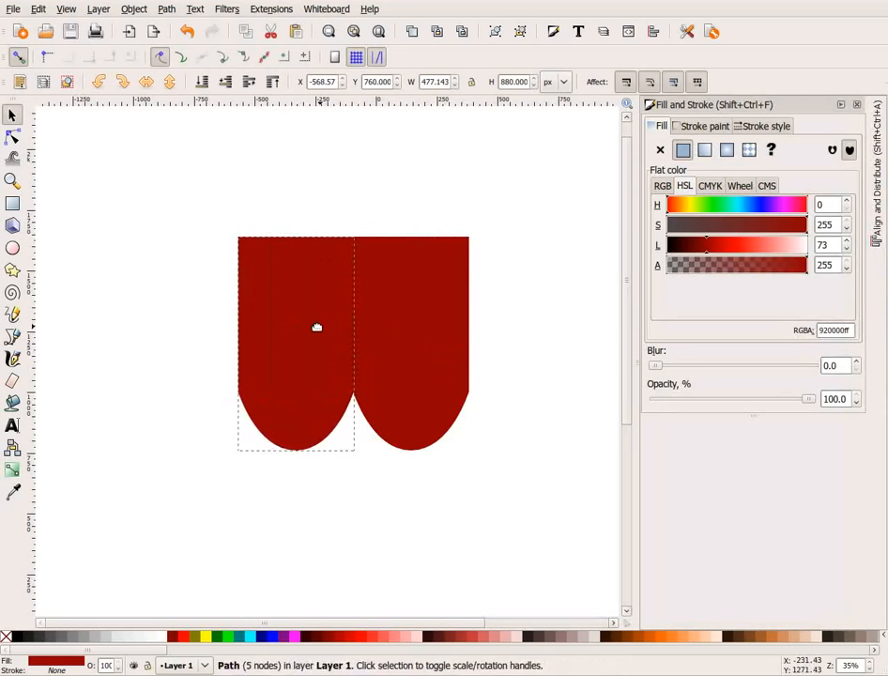
# Recolour the duplicated left body piece to a different red and pull its left edge inward to narrow it.
pyautogui.click(294, 343)
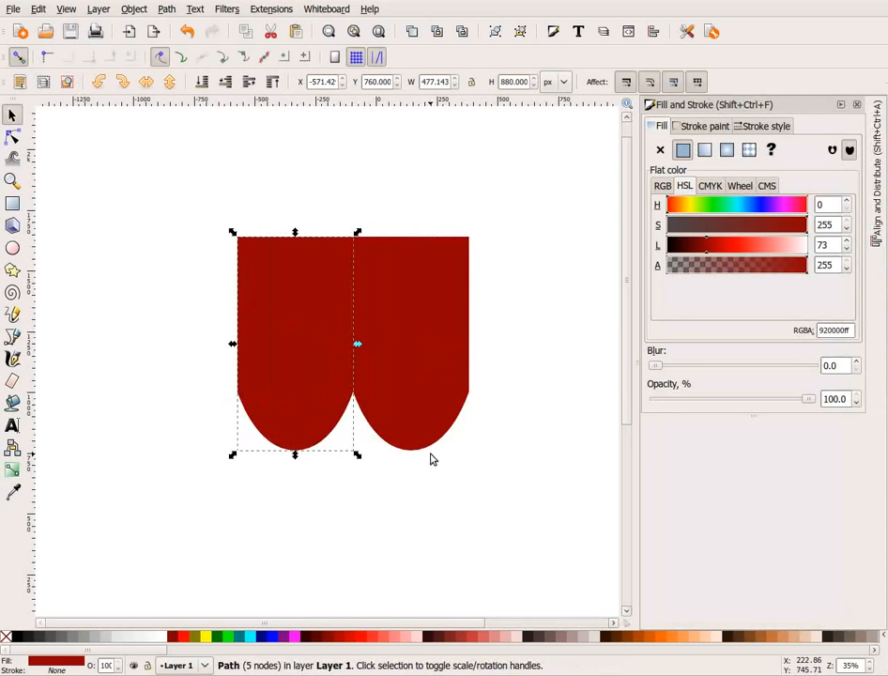
pyautogui.moveTo(294, 344); pyautogui.dragTo(410, 344)
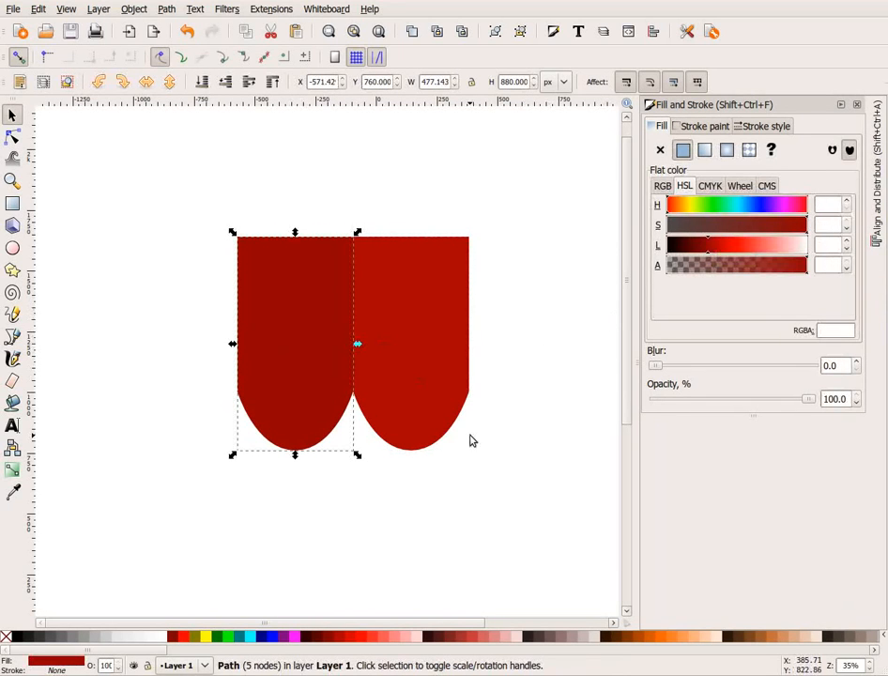
pyautogui.click(14, 135)
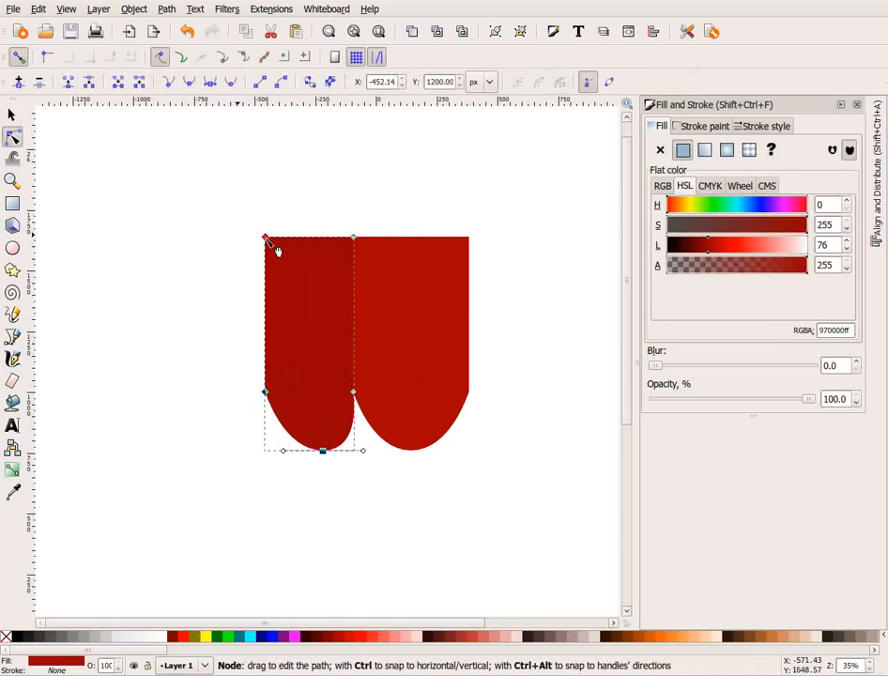
pyautogui.moveTo(265, 238); pyautogui.dragTo(288, 238)
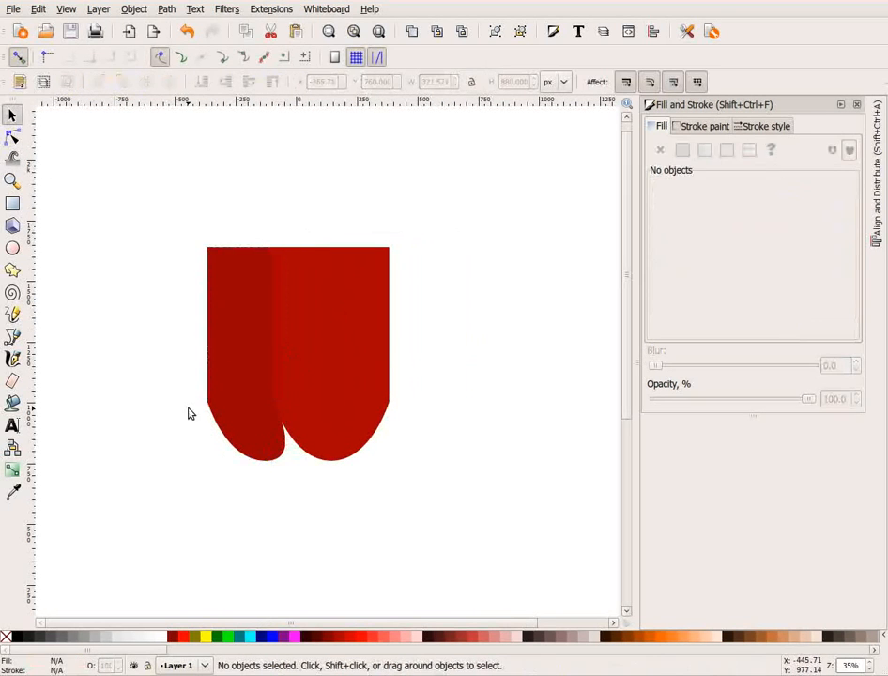
# Lighten the narrow right copy's red and position it over the body's right edge as the third shade.
pyautogui.click(291, 352)
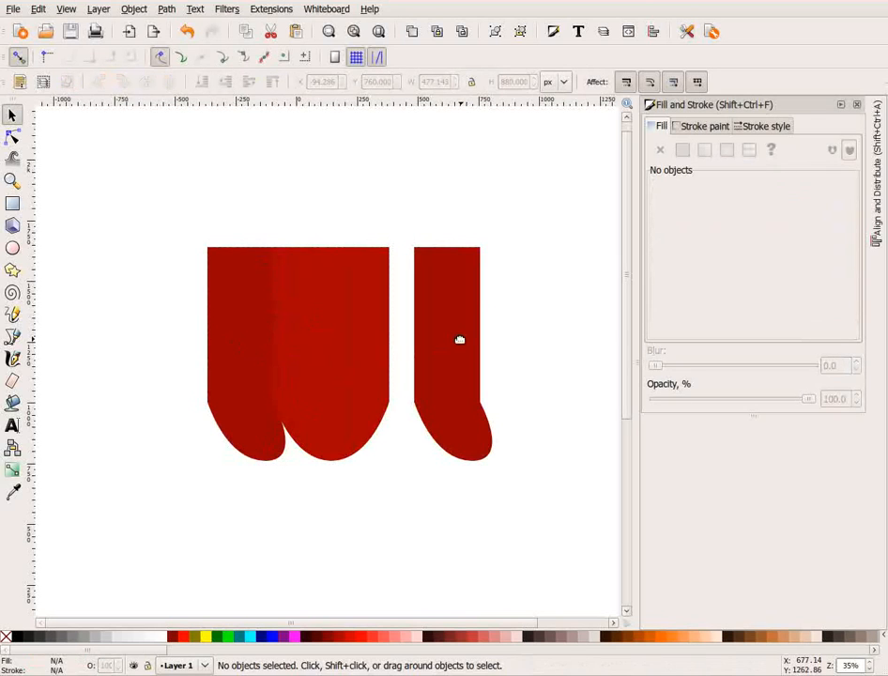
pyautogui.click(454, 353)
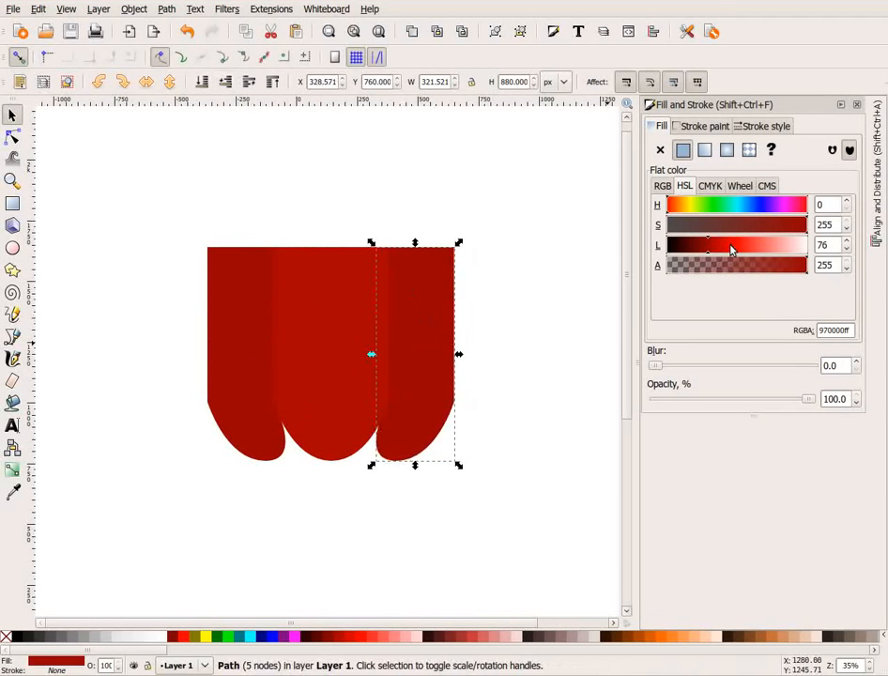
pyautogui.moveTo(709, 245); pyautogui.dragTo(721, 245)
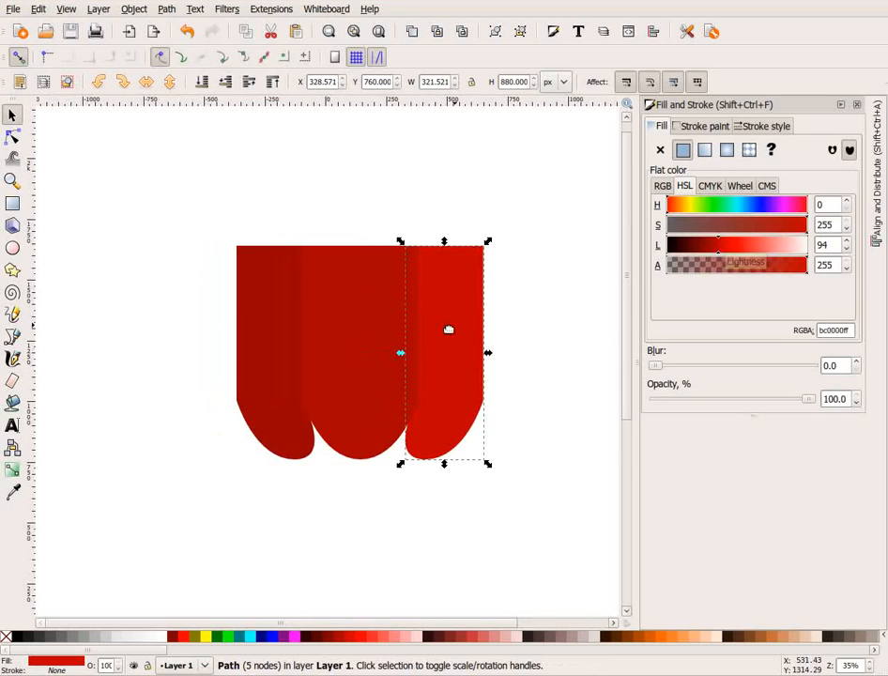
pyautogui.moveTo(447, 329); pyautogui.dragTo(377, 312)
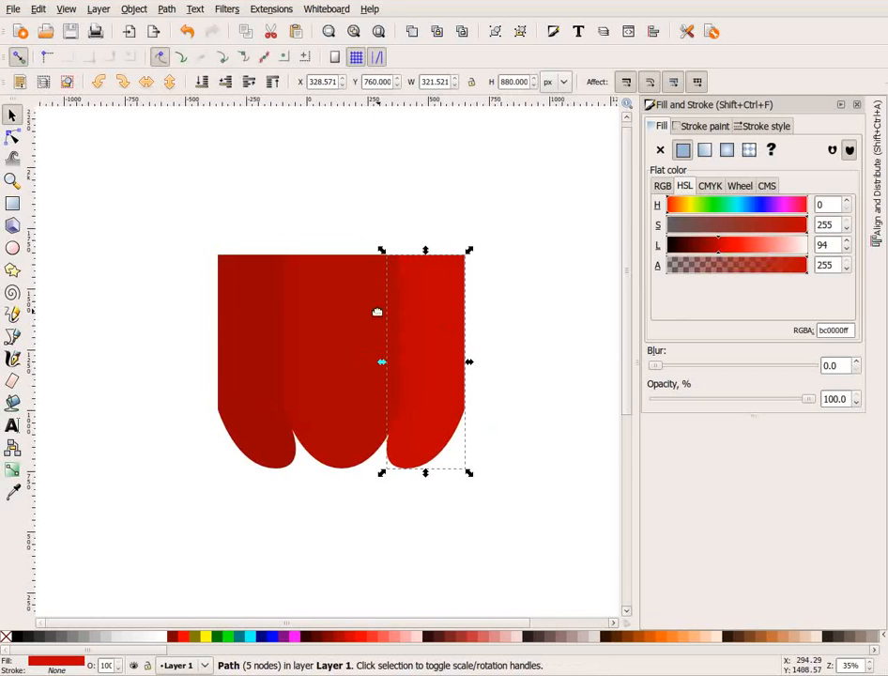
pyautogui.click(500, 518)
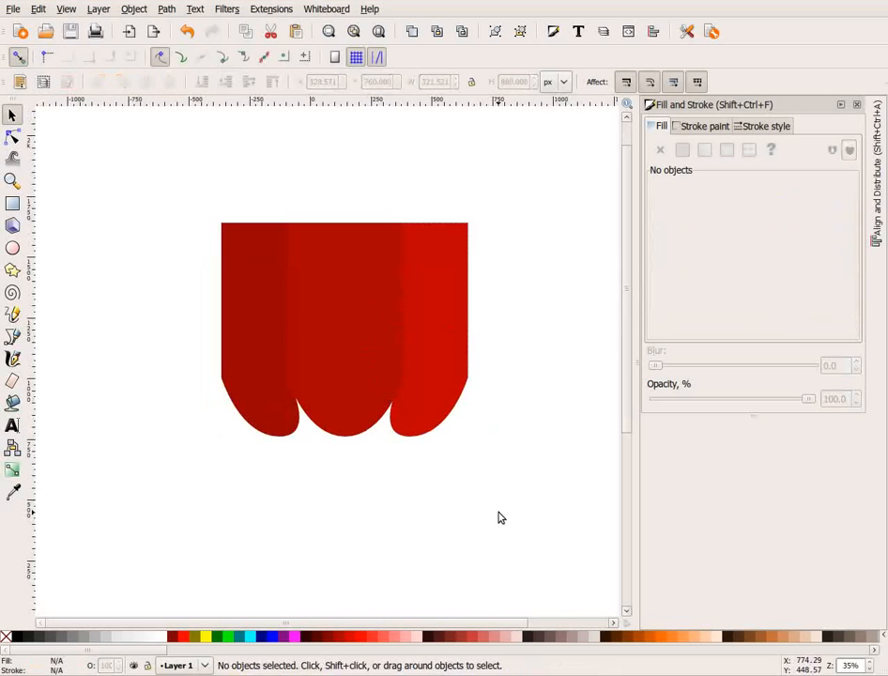
pyautogui.scroll(-3)
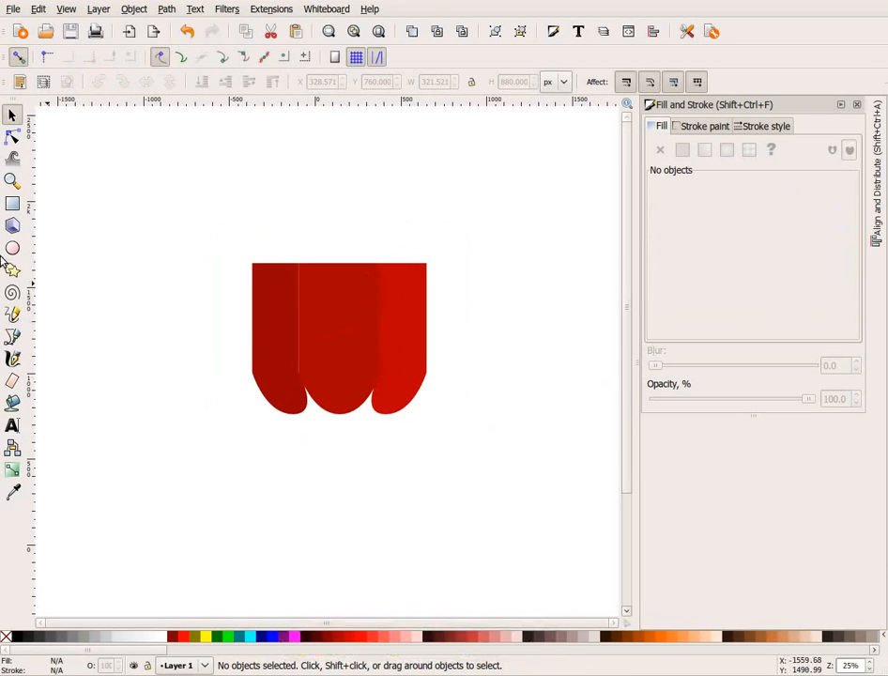
# Draw a dark blue horizontal band across the middle of the red body and convert it to a path.
pyautogui.click(14, 203)
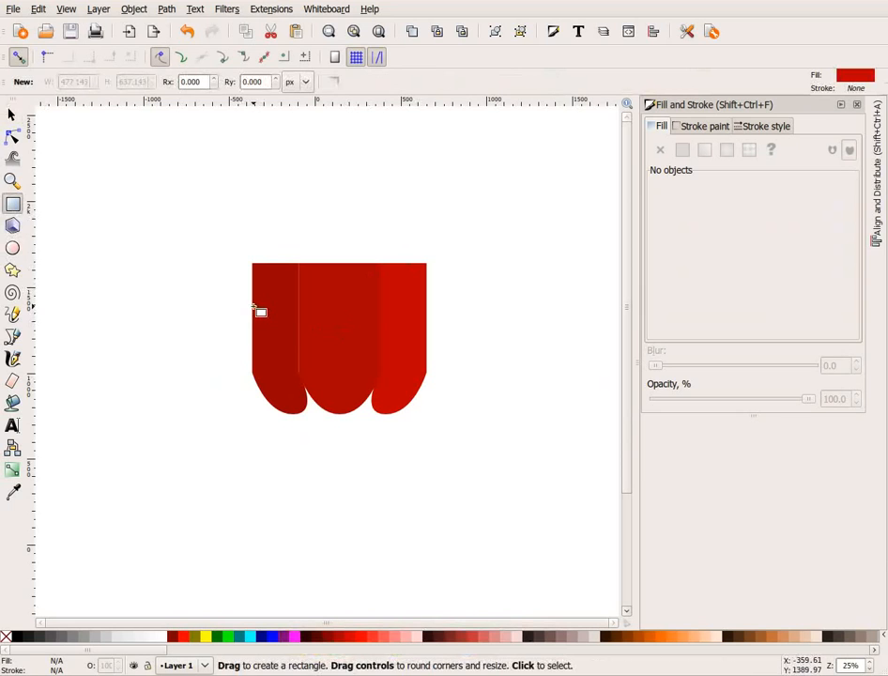
pyautogui.moveTo(260, 312); pyautogui.dragTo(427, 357)
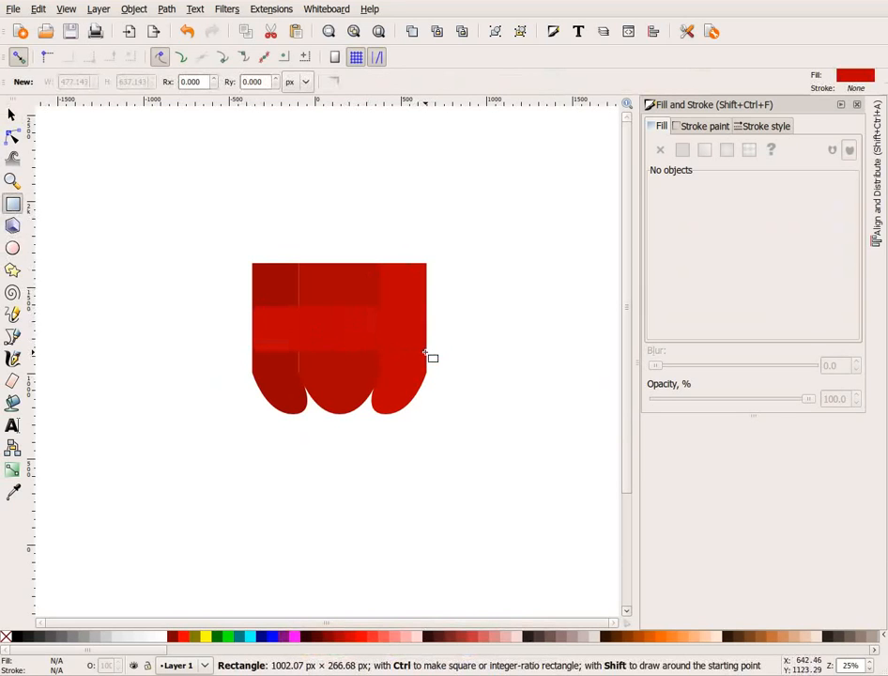
pyautogui.moveTo(254, 305); pyautogui.dragTo(425, 352)
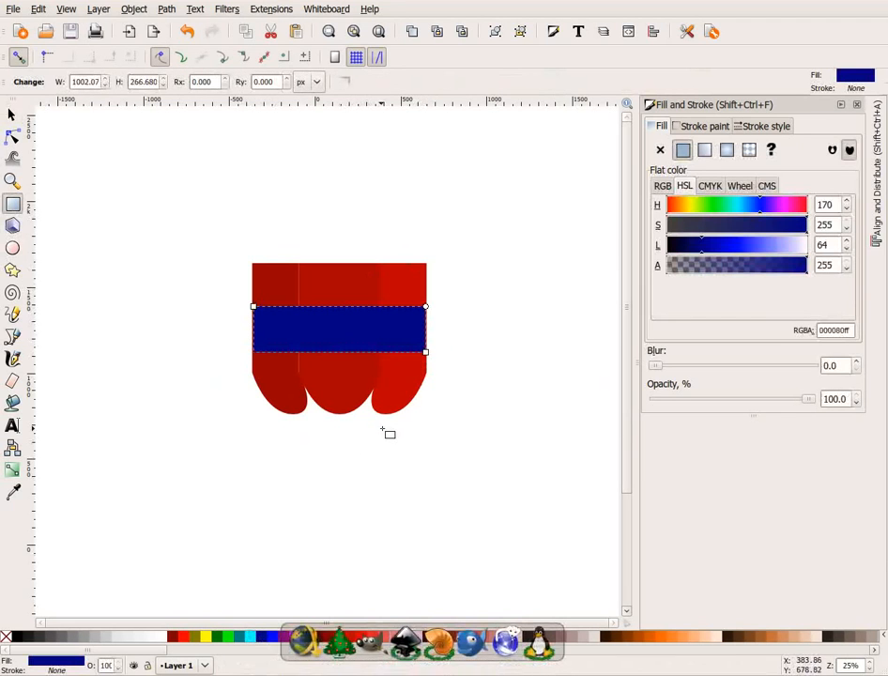
pyautogui.click(339, 329)
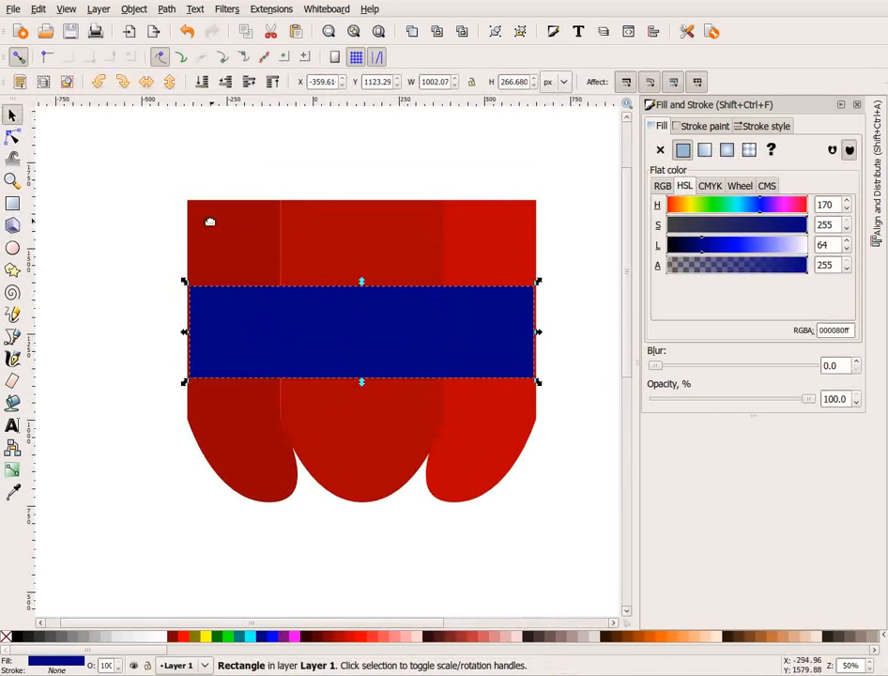
pyautogui.moveTo(577, 330)
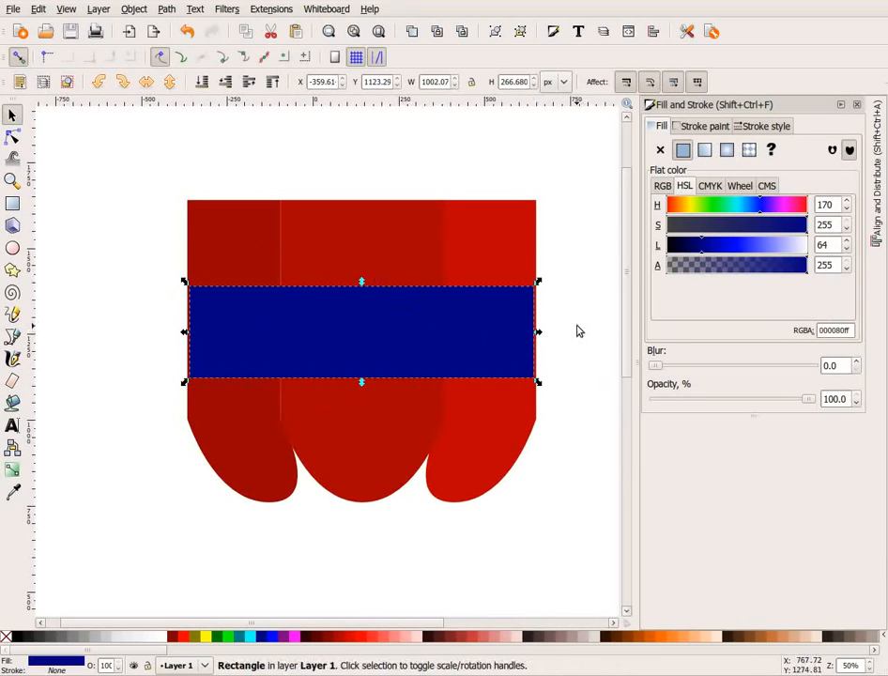
pyautogui.moveTo(538, 332); pyautogui.dragTo(545, 337)
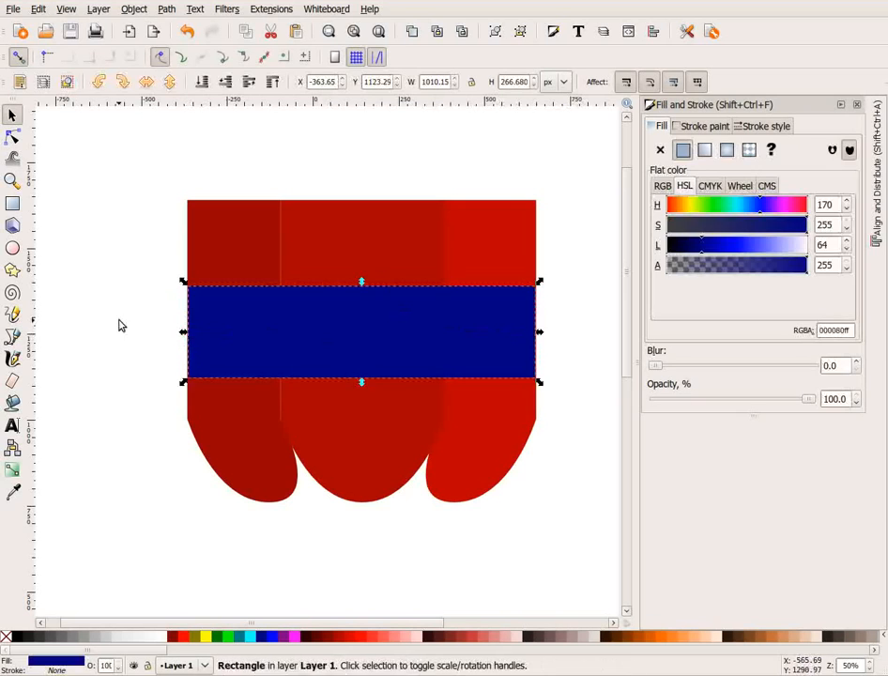
pyautogui.click(13, 203)
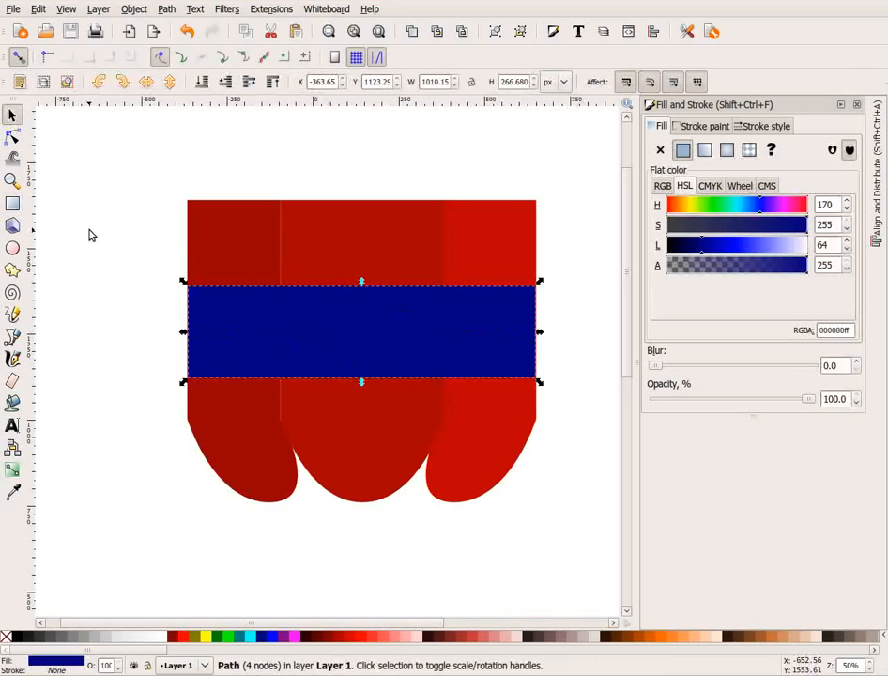
pyautogui.moveTo(319, 357)
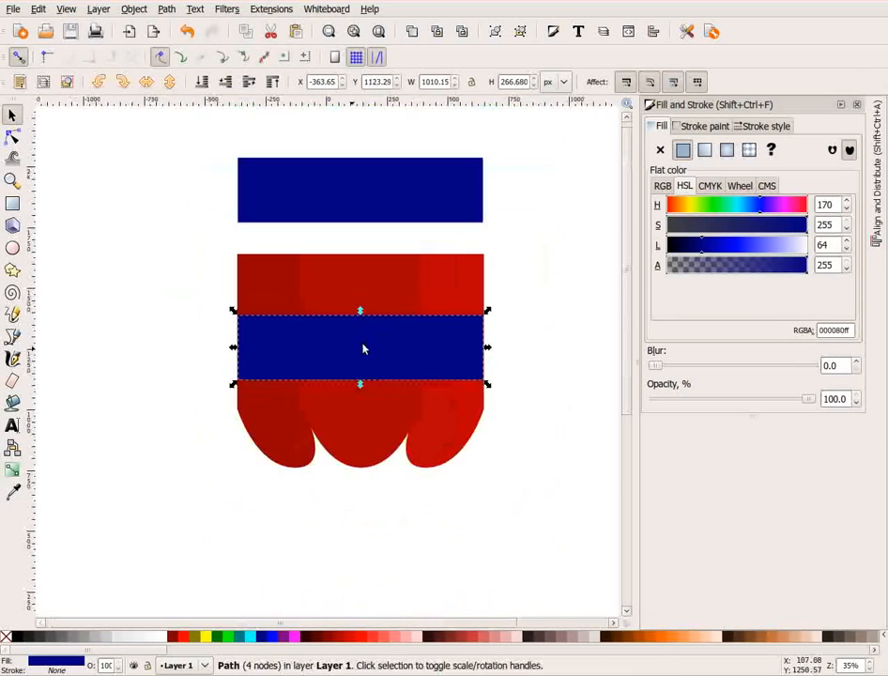
# Delete the band's bottom nodes and pull a new middle node down into a long downward triangle.
pyautogui.click(13, 135)
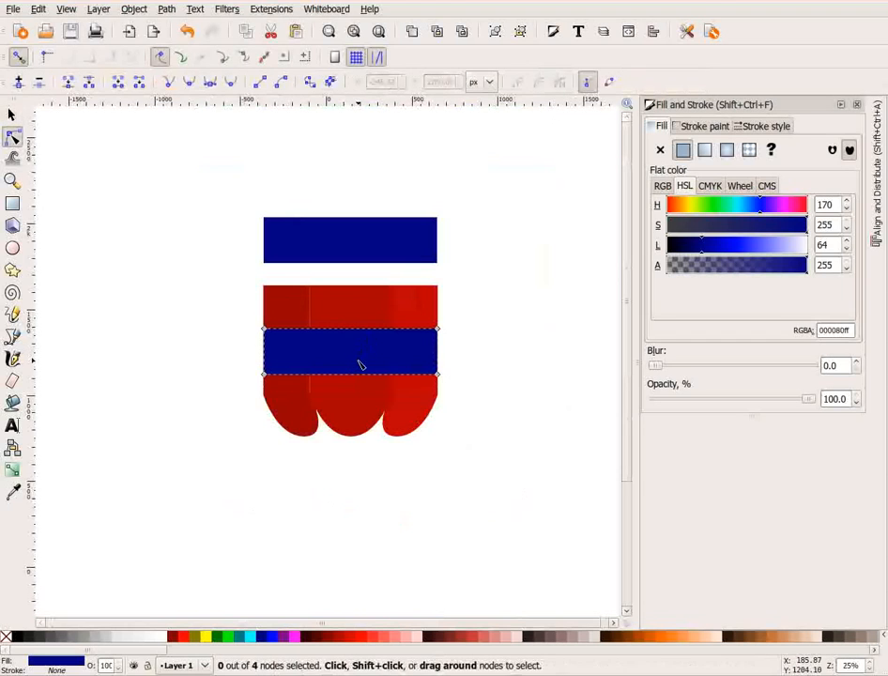
pyautogui.moveTo(362, 364); pyautogui.dragTo(489, 409)
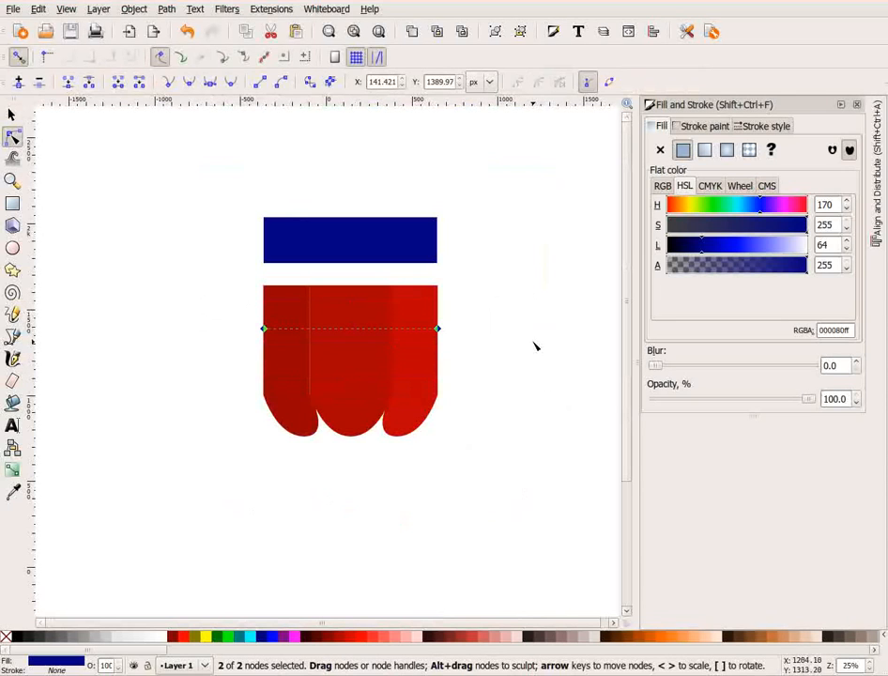
pyautogui.click(17, 82)
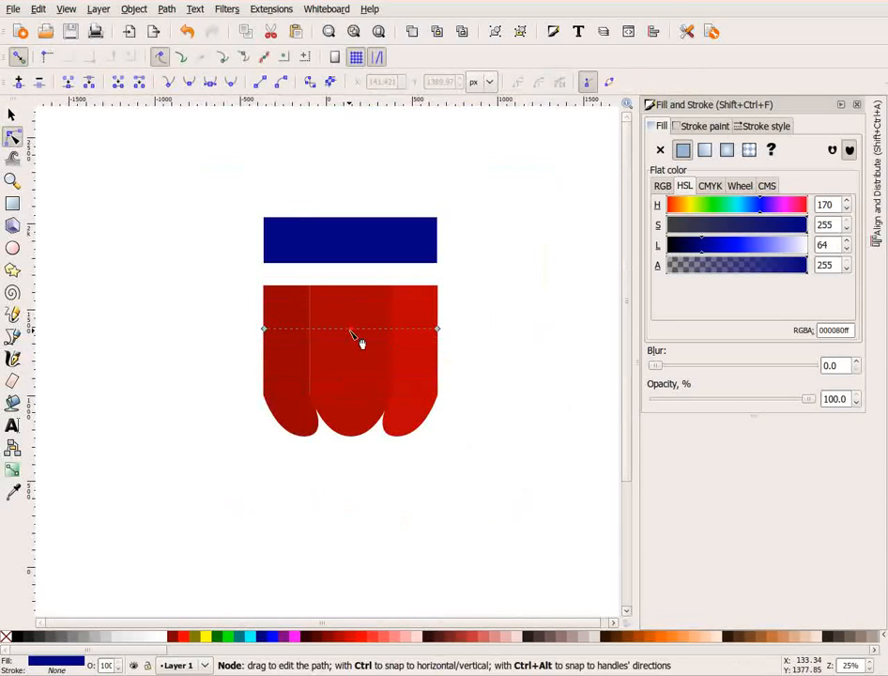
pyautogui.click(350, 329)
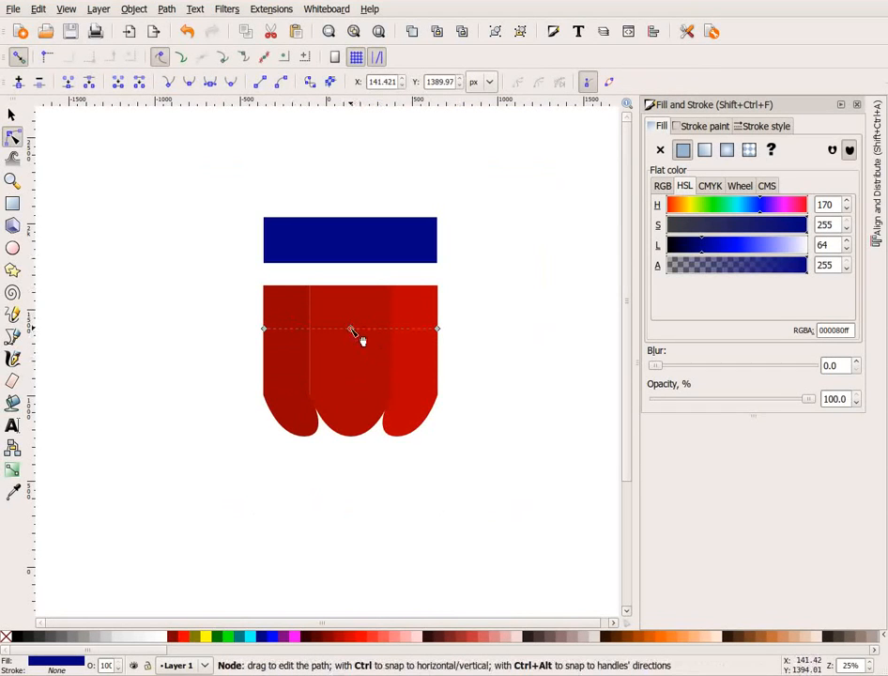
pyautogui.moveTo(352, 331); pyautogui.dragTo(352, 390)
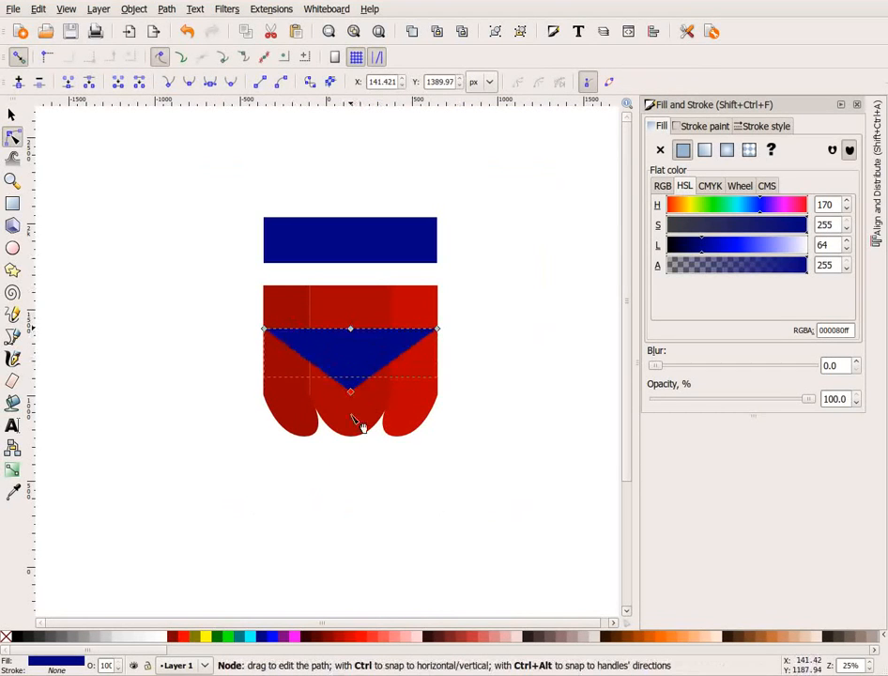
pyautogui.moveTo(351, 391); pyautogui.dragTo(350, 495)
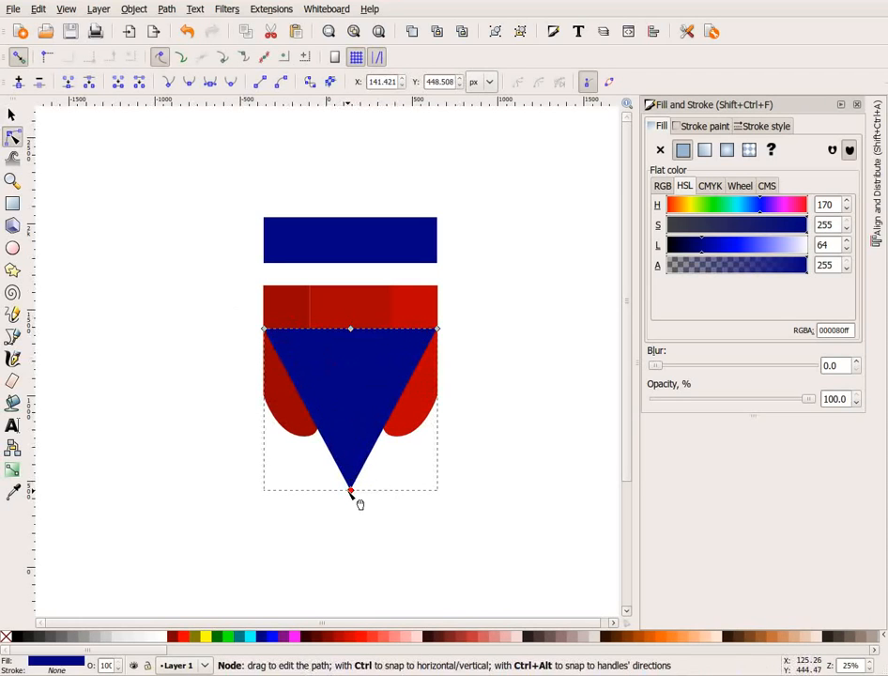
# Fit the blue triangle under the scalloped bottom edge of the red body.
pyautogui.click(12, 113)
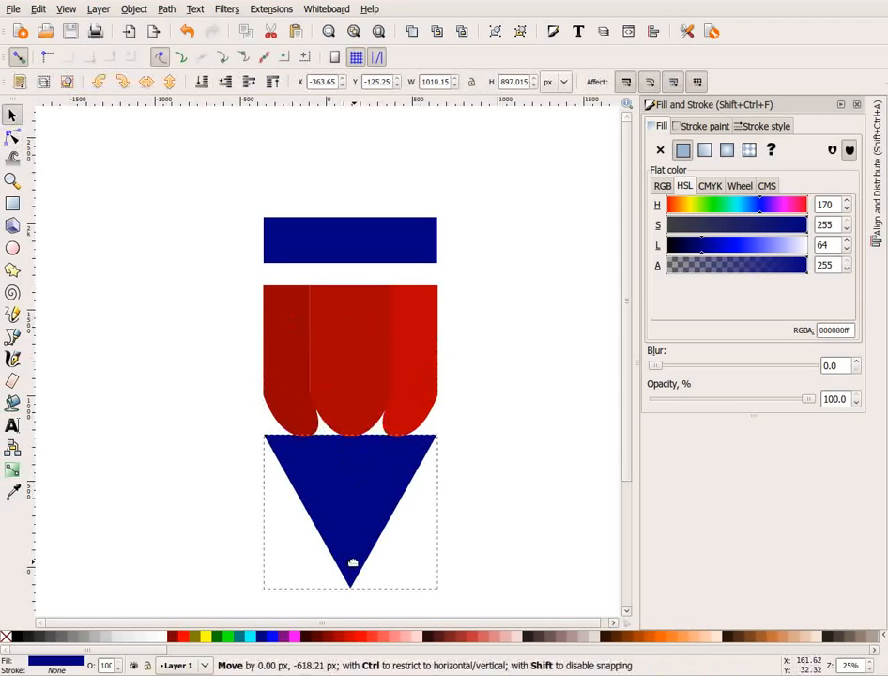
pyautogui.moveTo(352, 561); pyautogui.dragTo(352, 524)
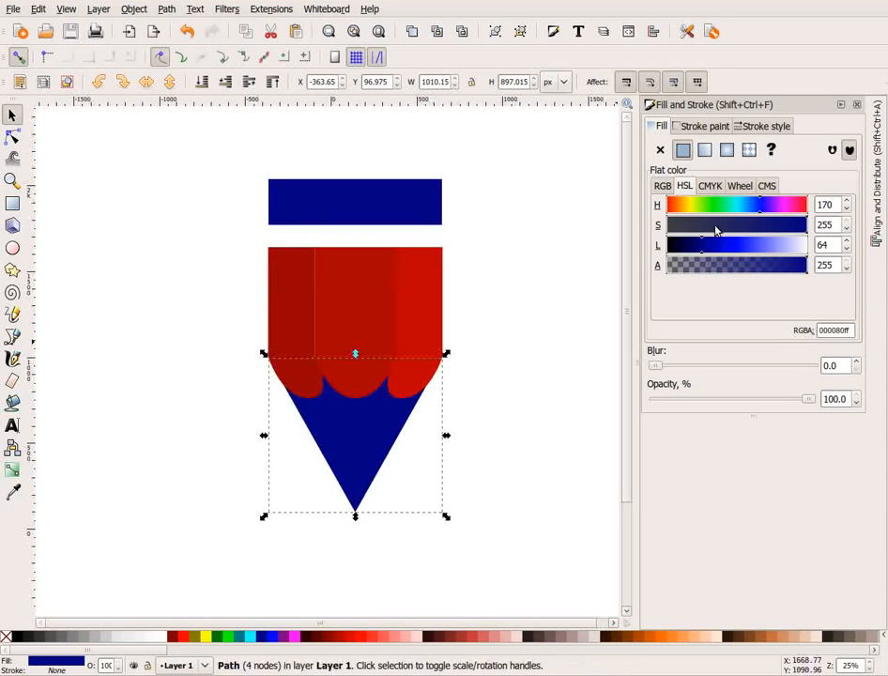
# Shift the triangle's HSL to a pale, muted wood tone and give it a linear gradient.
pyautogui.moveTo(761, 204); pyautogui.dragTo(674, 204)
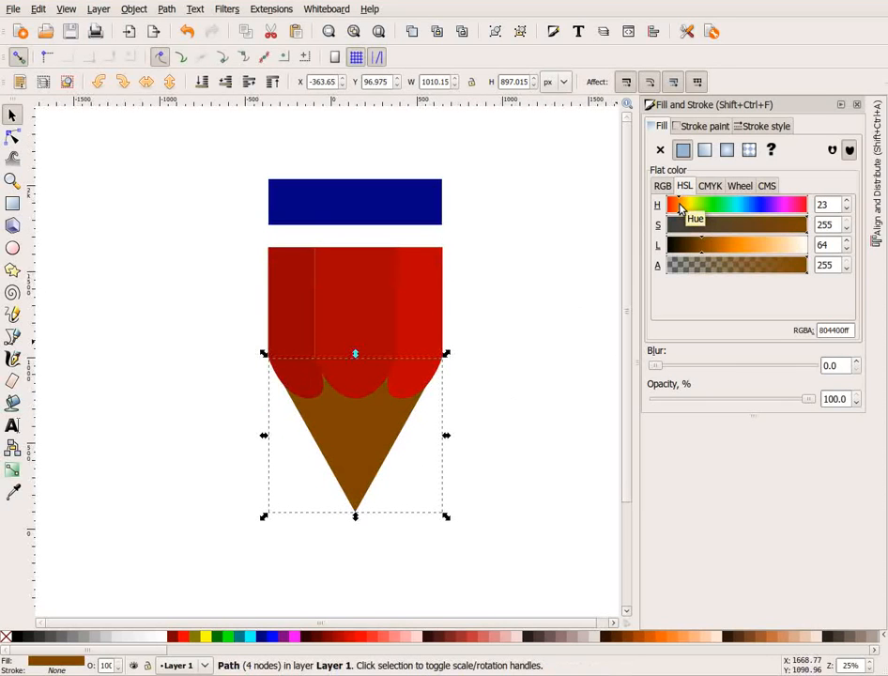
pyautogui.moveTo(700, 244); pyautogui.dragTo(770, 245)
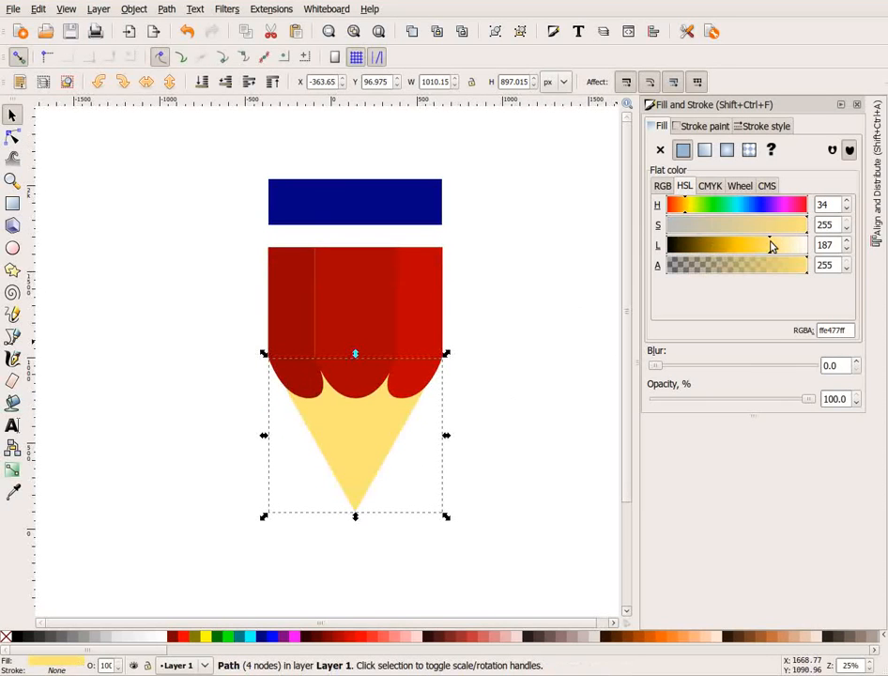
pyautogui.moveTo(770, 224); pyautogui.dragTo(713, 224)
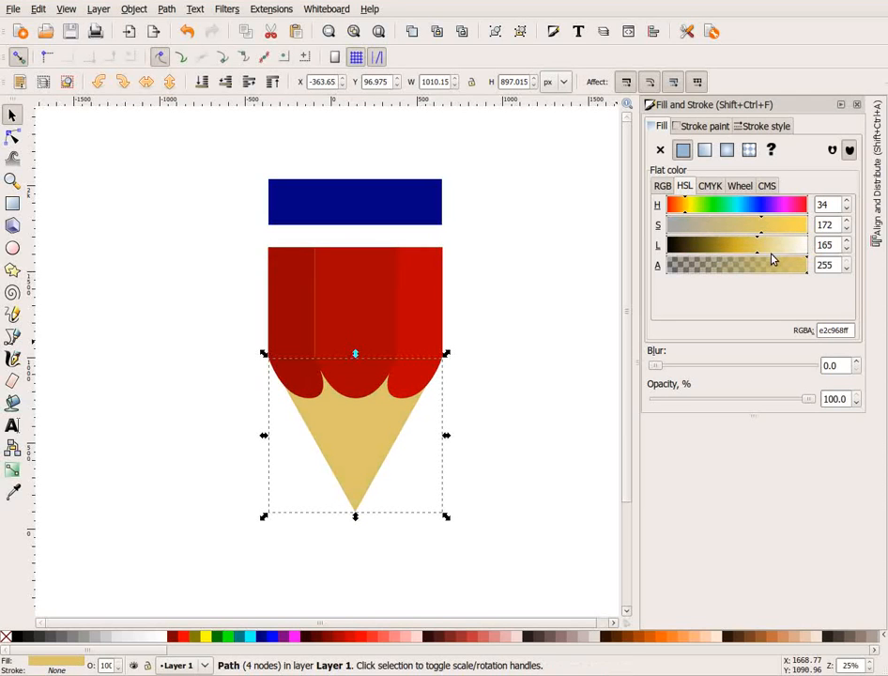
pyautogui.moveTo(761, 245); pyautogui.dragTo(777, 245)
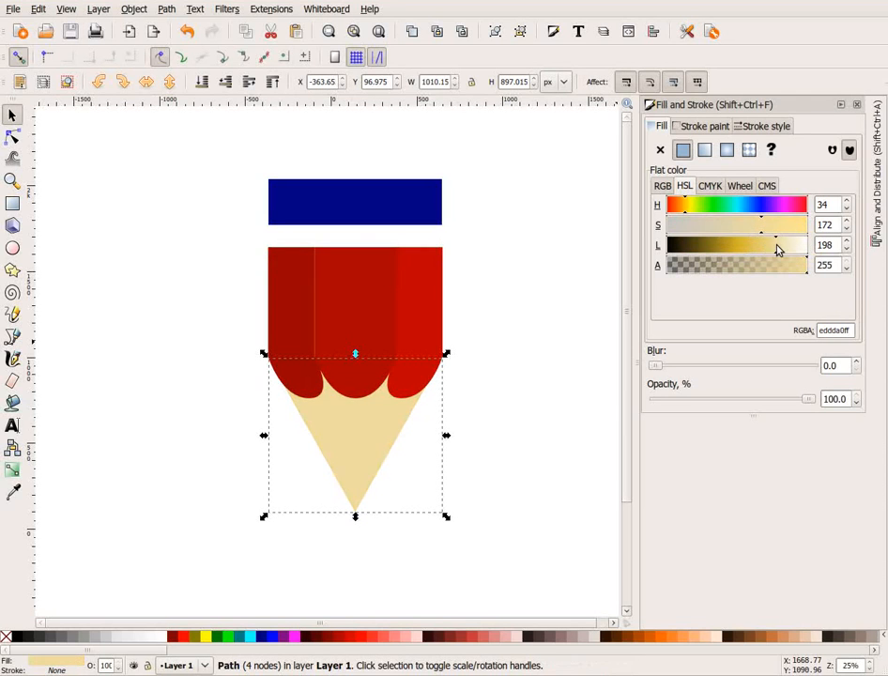
pyautogui.moveTo(779, 244); pyautogui.dragTo(764, 244)
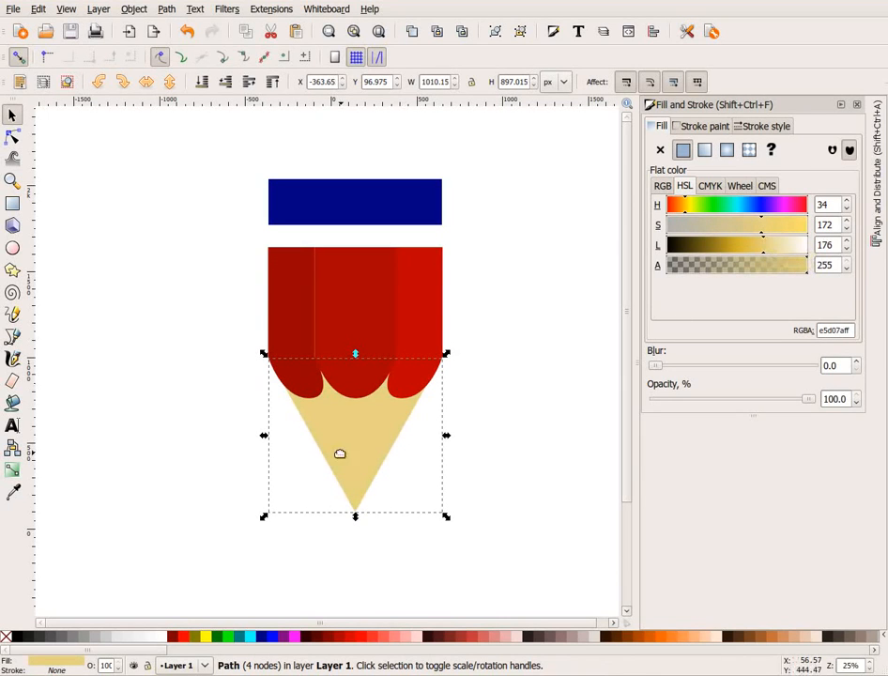
pyautogui.click(14, 469)
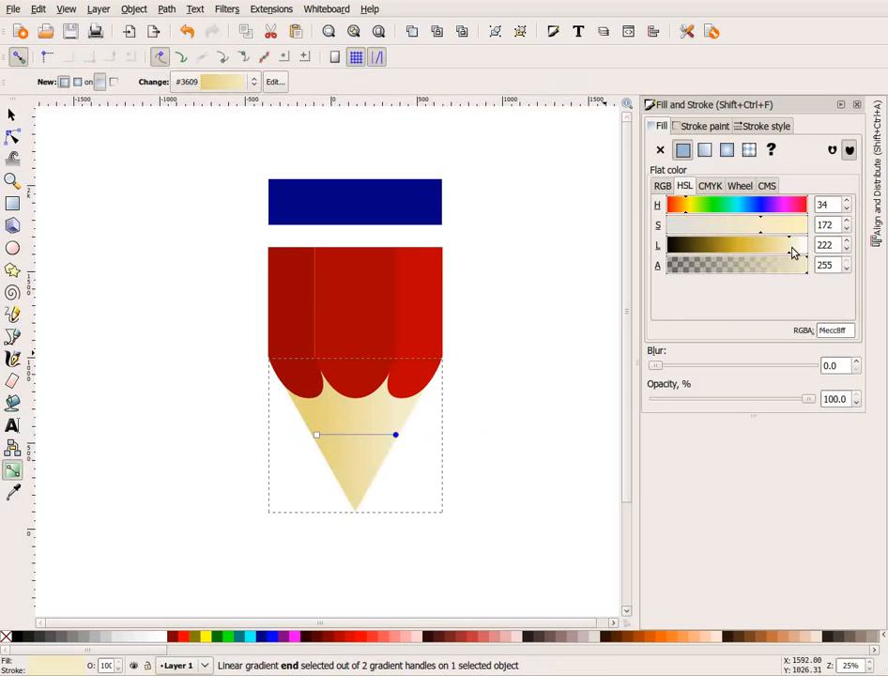
pyautogui.click(758, 244)
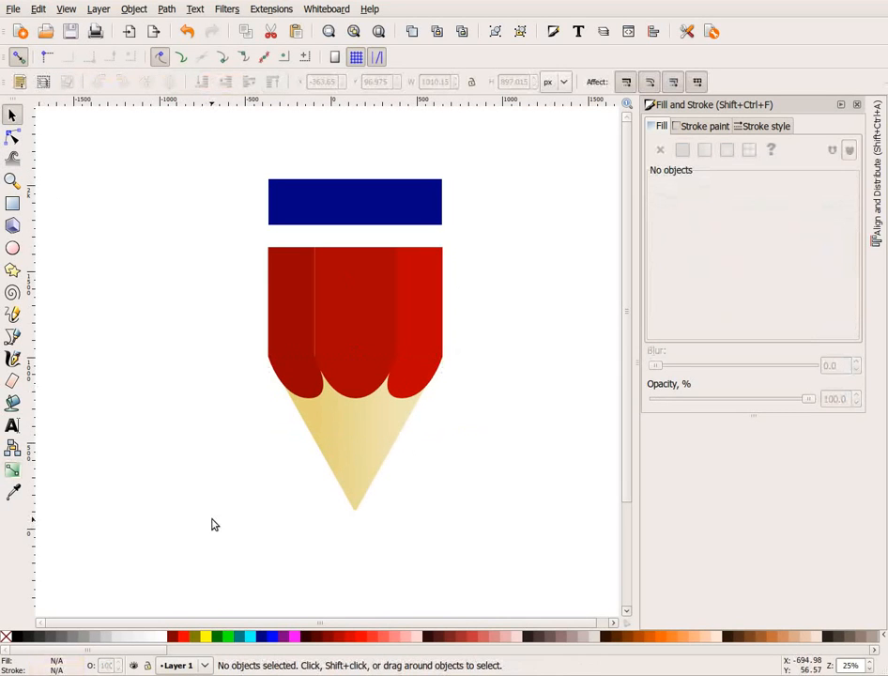
# Shrink a copy of the wood triangle to a small tip and fill it with the body's red as the lead.
pyautogui.click(354, 451)
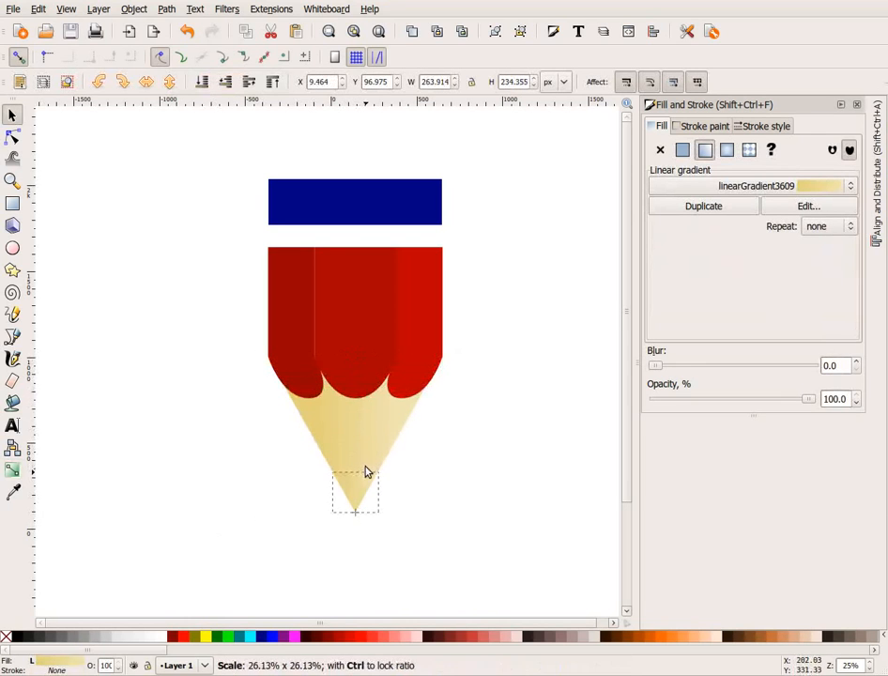
pyautogui.click(355, 493)
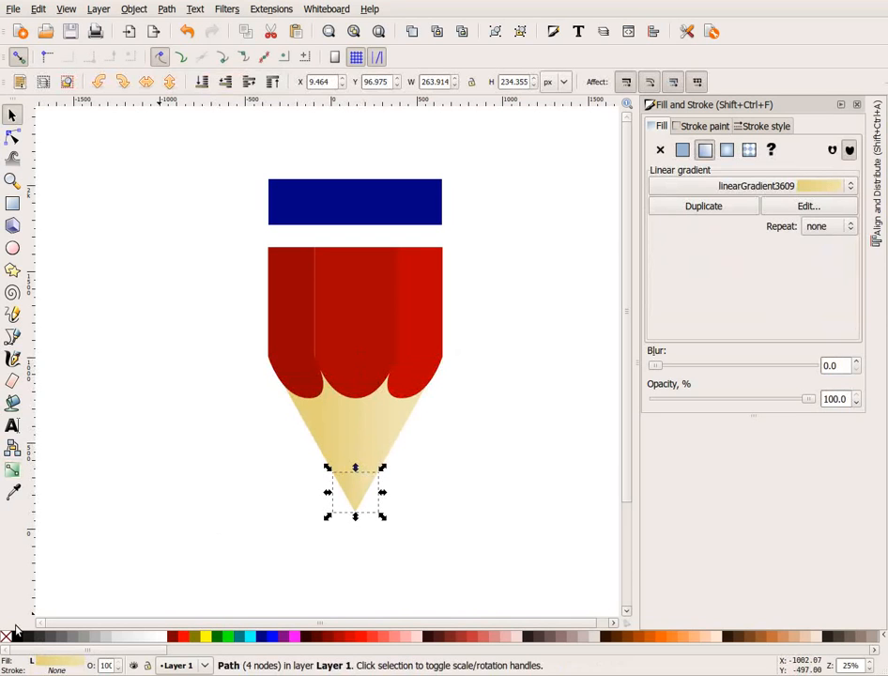
pyautogui.click(12, 491)
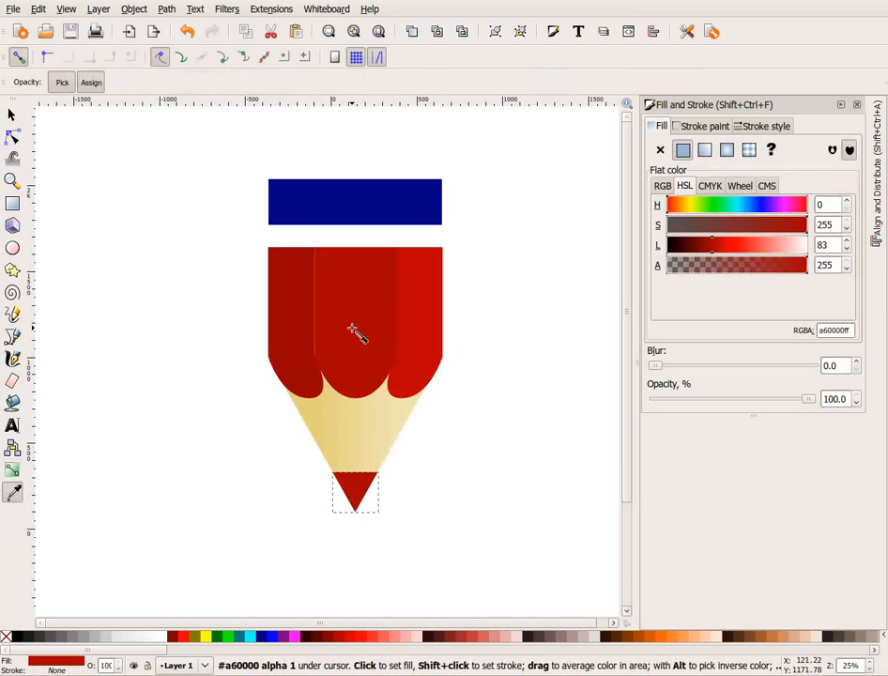
pyautogui.moveTo(371, 312)
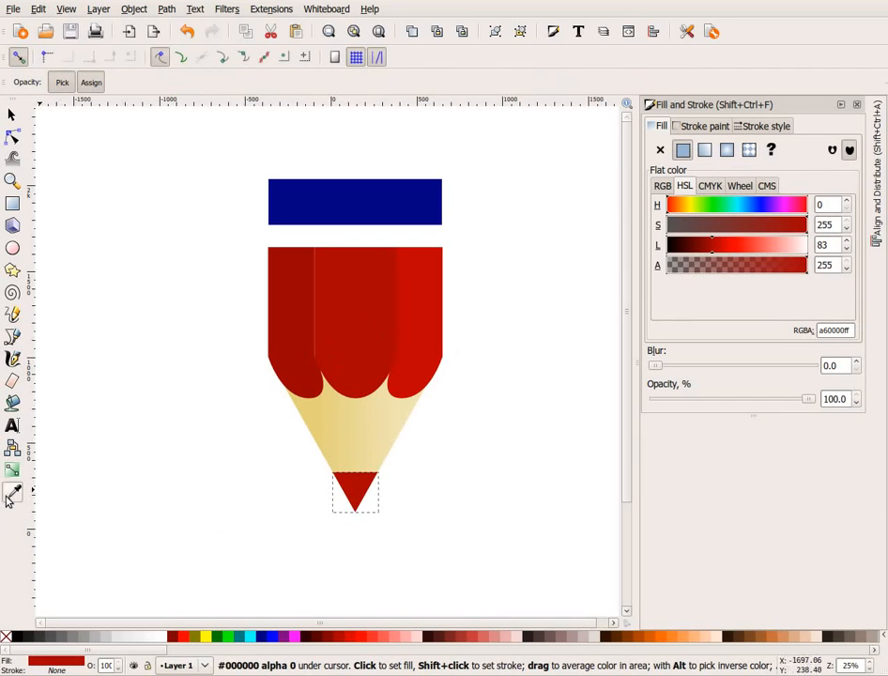
pyautogui.moveTo(34, 134)
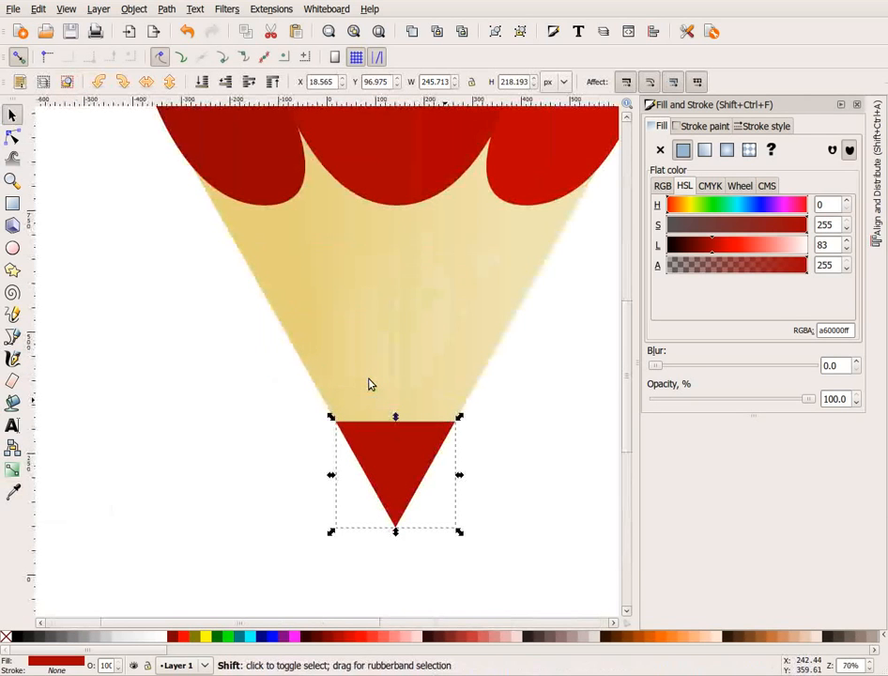
# Bend the red lead's top edge into a gentle curve where it meets the wood tip.
pyautogui.click(14, 136)
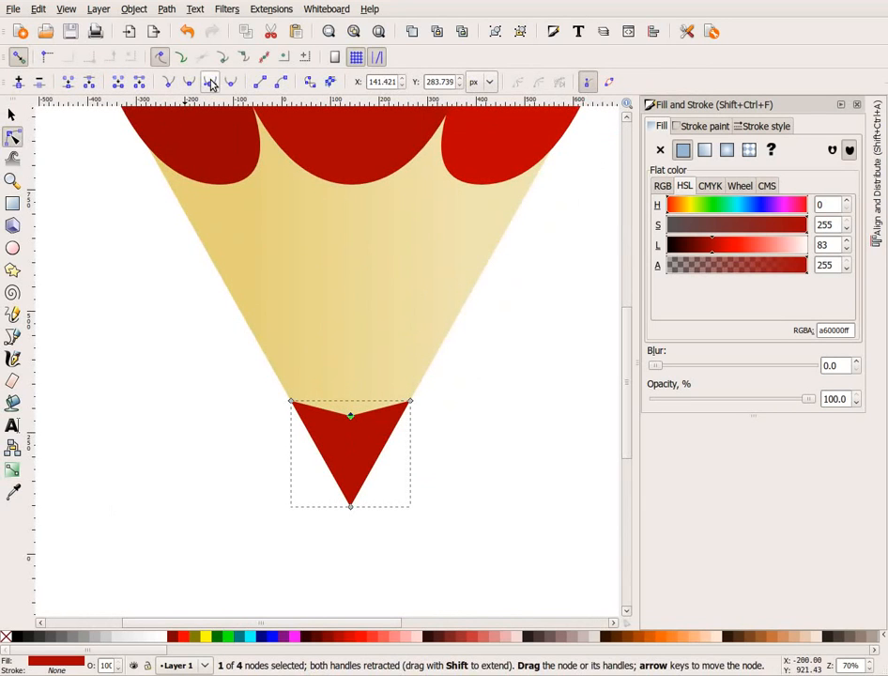
pyautogui.moveTo(350, 415); pyautogui.dragTo(379, 419)
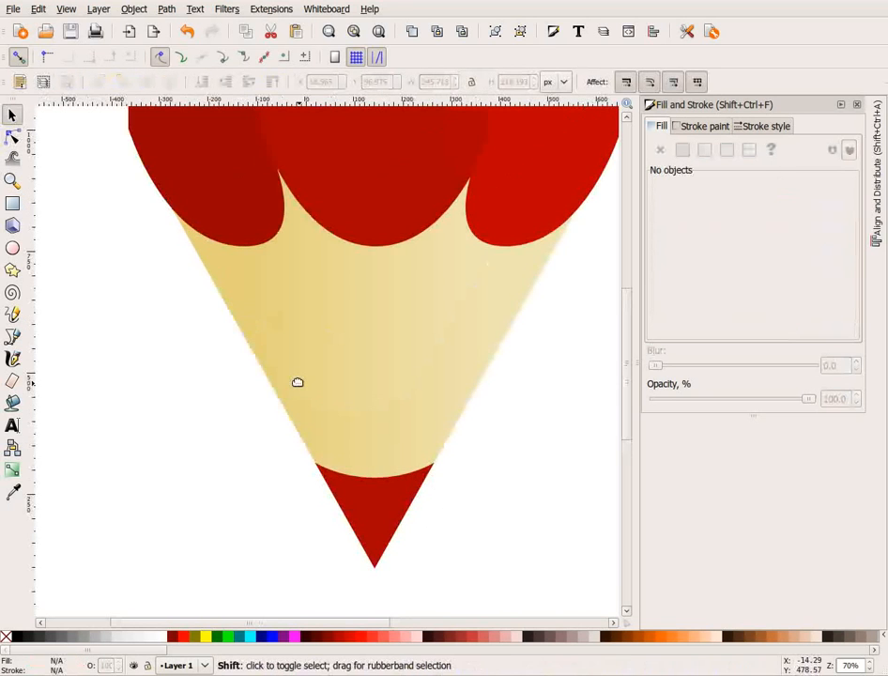
pyautogui.scroll(-3)
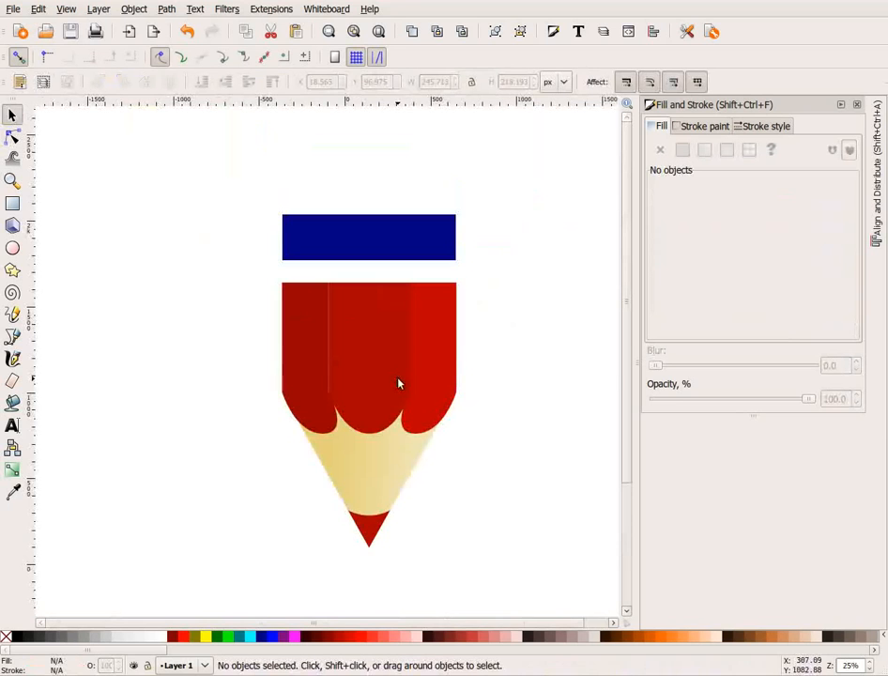
pyautogui.click(369, 526)
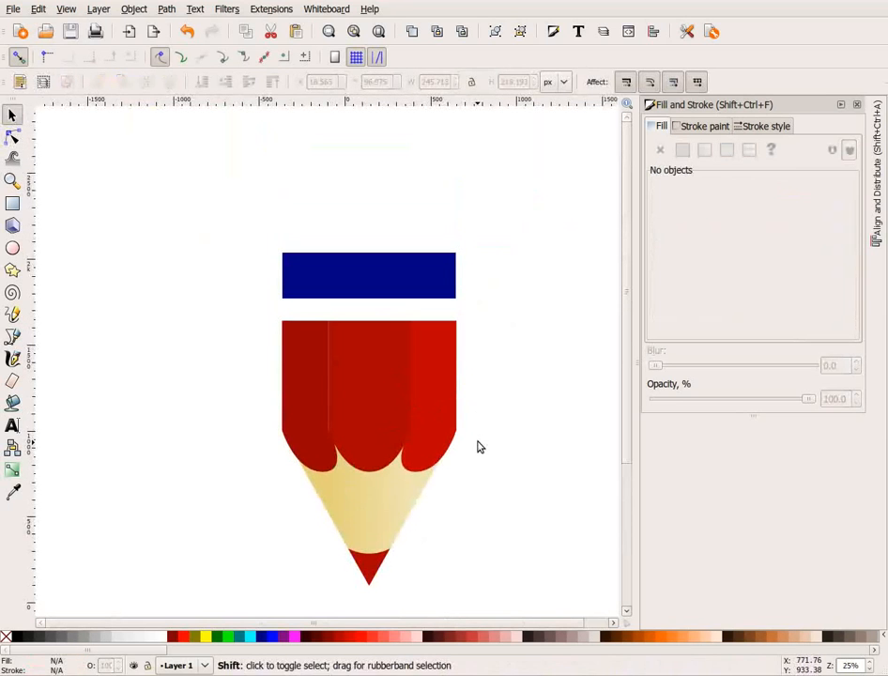
pyautogui.click(369, 275)
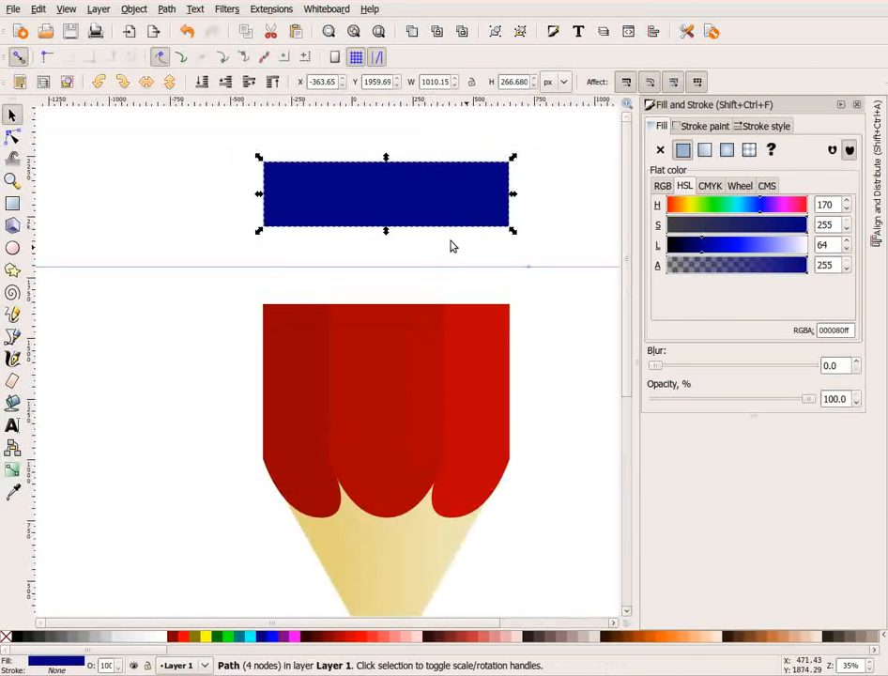
pyautogui.moveTo(419, 272)
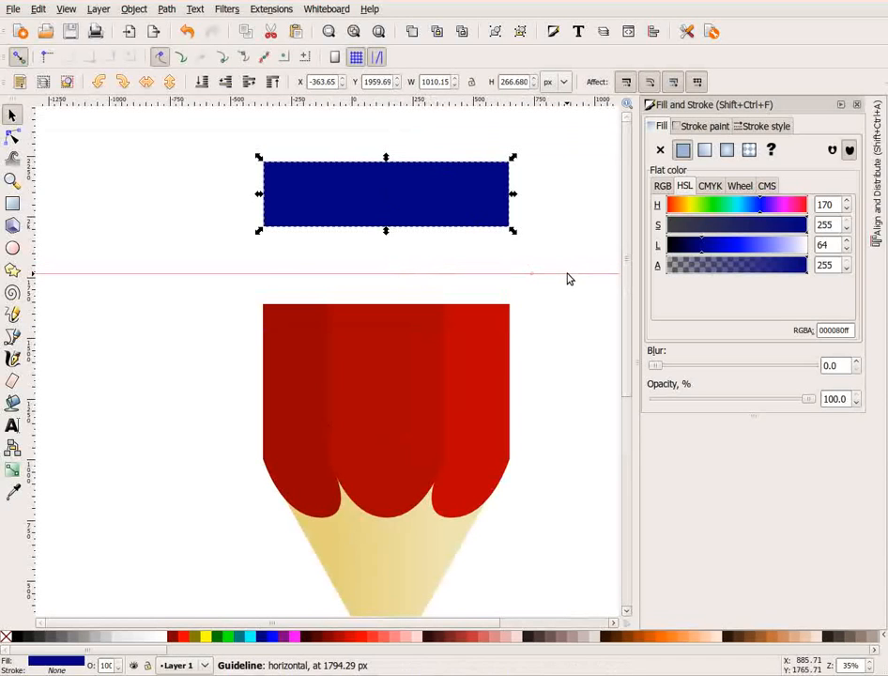
# Raise the side panel's top outer corner to the guideline so the body's top edge angles like a hexagon.
pyautogui.click(13, 136)
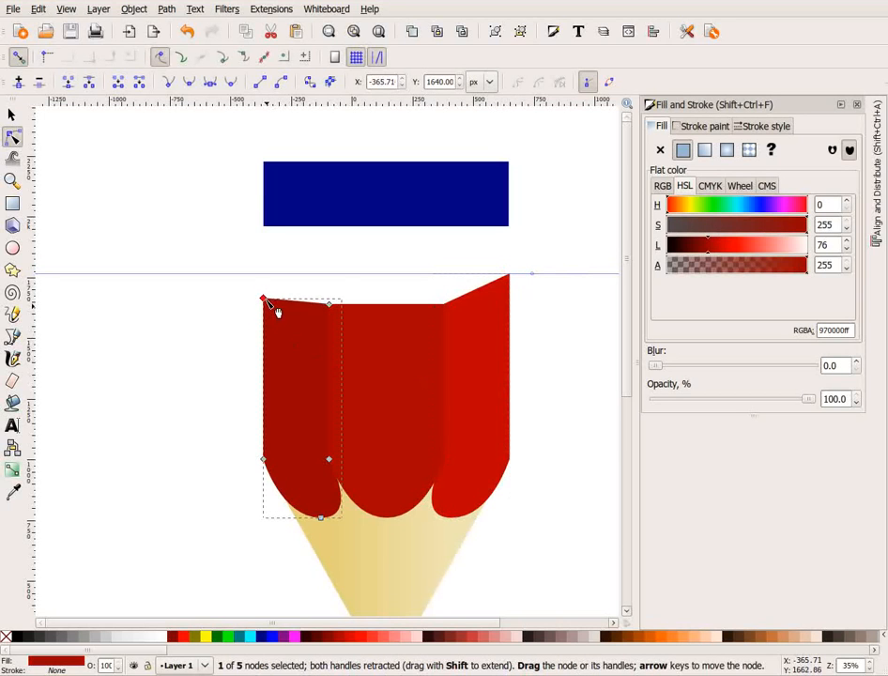
pyautogui.moveTo(266, 299); pyautogui.dragTo(263, 273)
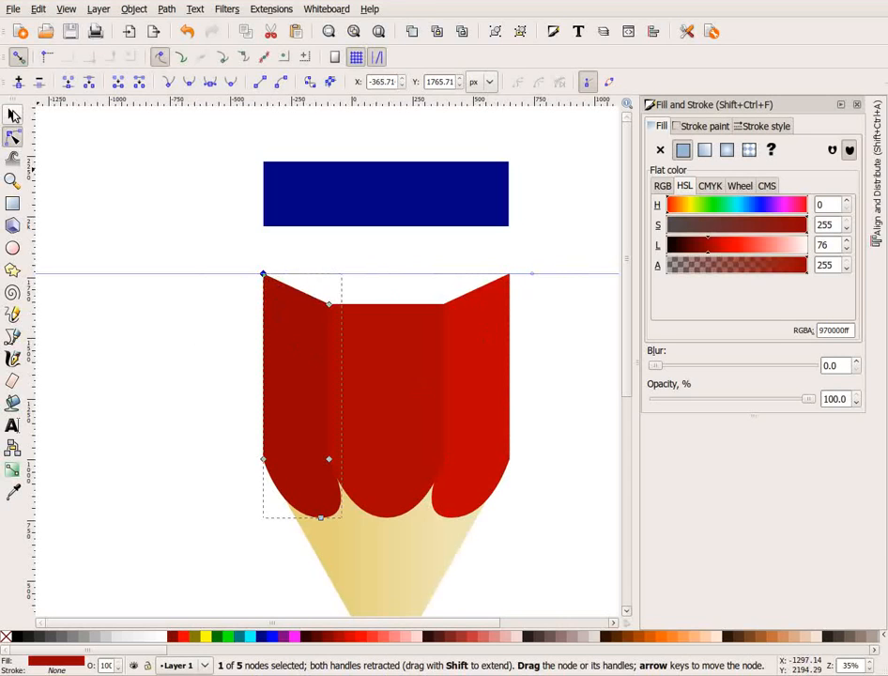
pyautogui.click(13, 115)
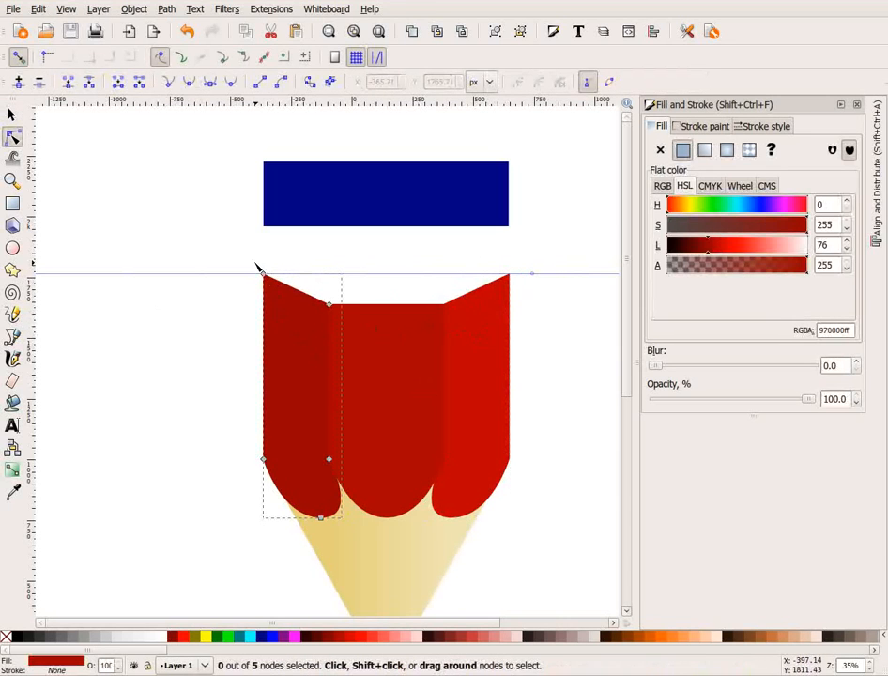
pyautogui.click(263, 274)
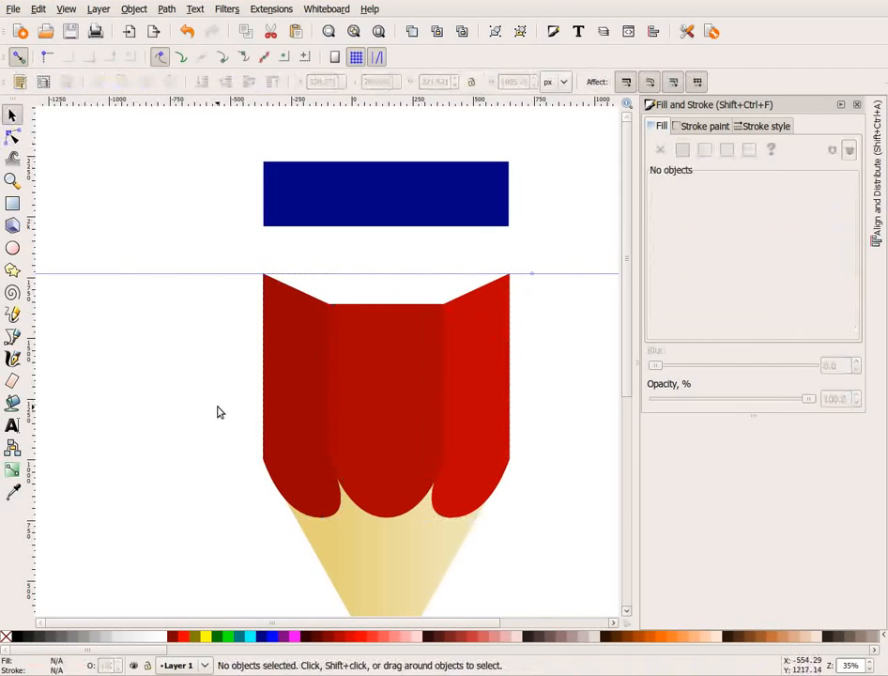
pyautogui.moveTo(386, 280)
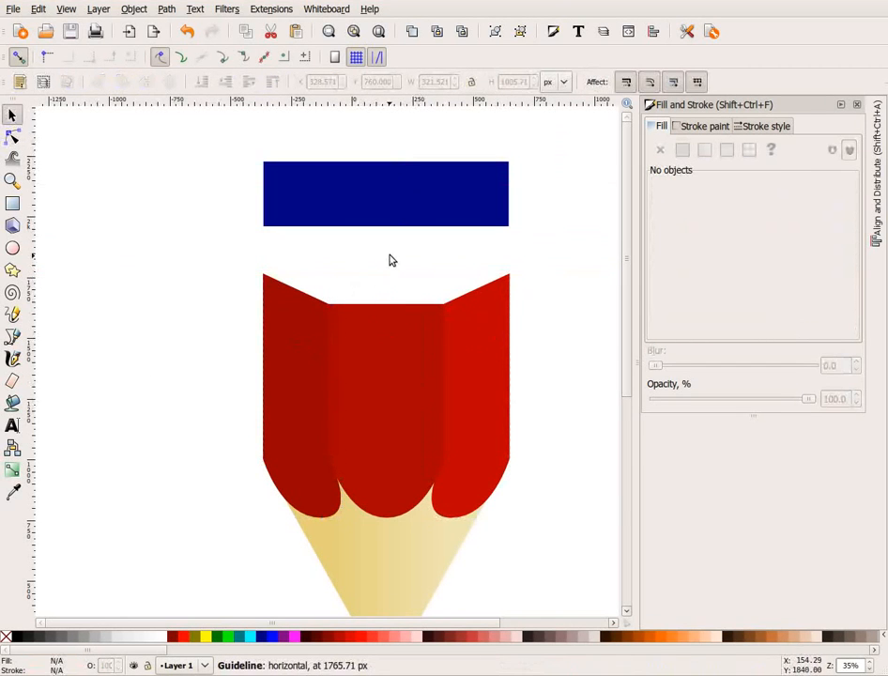
# Drag the blue rectangle down behind the top of the red body to fill the angled notch.
pyautogui.click(385, 195)
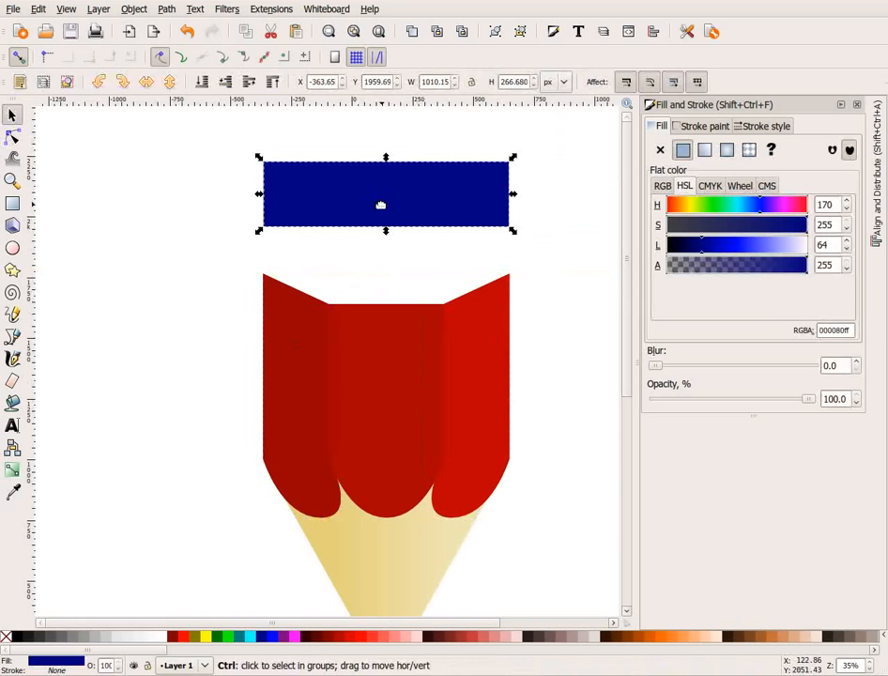
pyautogui.moveTo(380, 192); pyautogui.dragTo(383, 296)
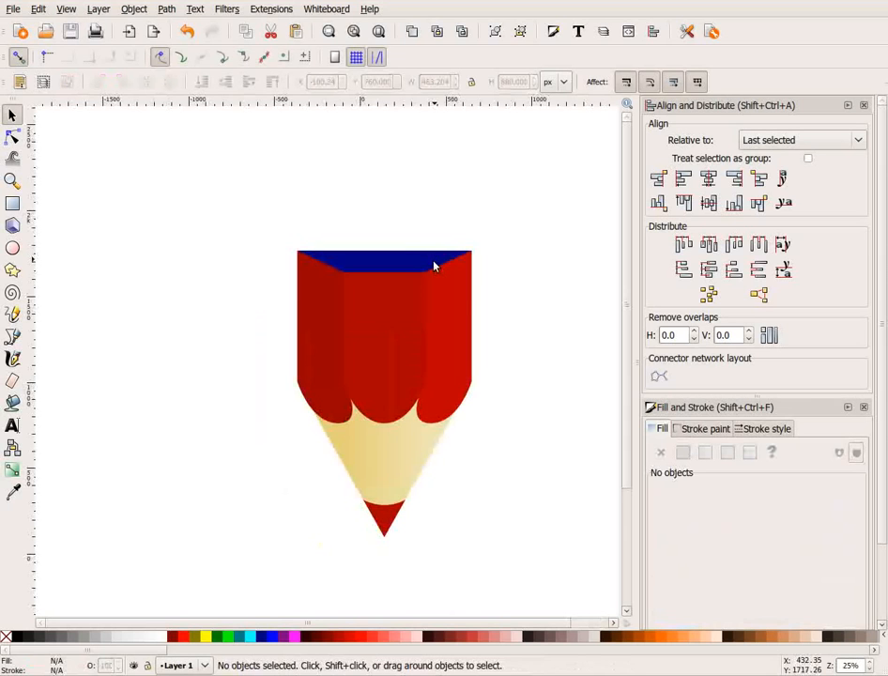
# Select the red body and blue rectangle and cut the rectangle along the body's angled top.
pyautogui.click(383, 263)
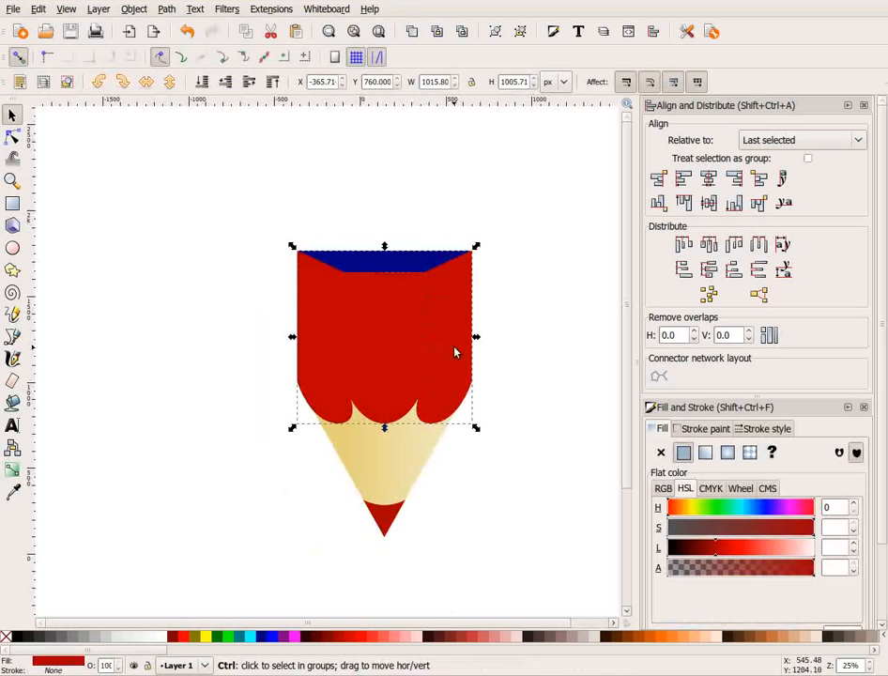
pyautogui.click(383, 338)
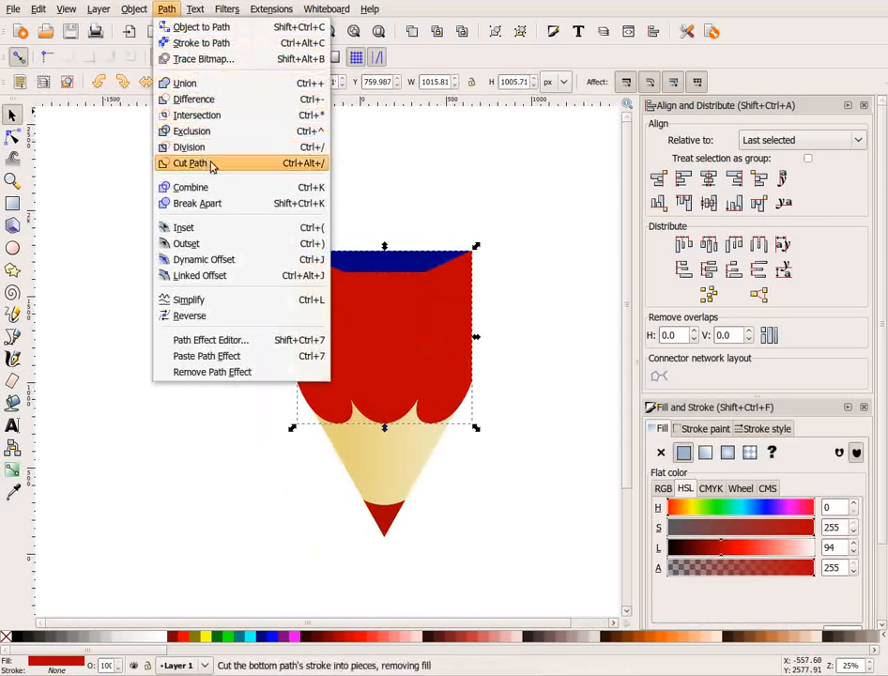
pyautogui.moveTo(580, 381)
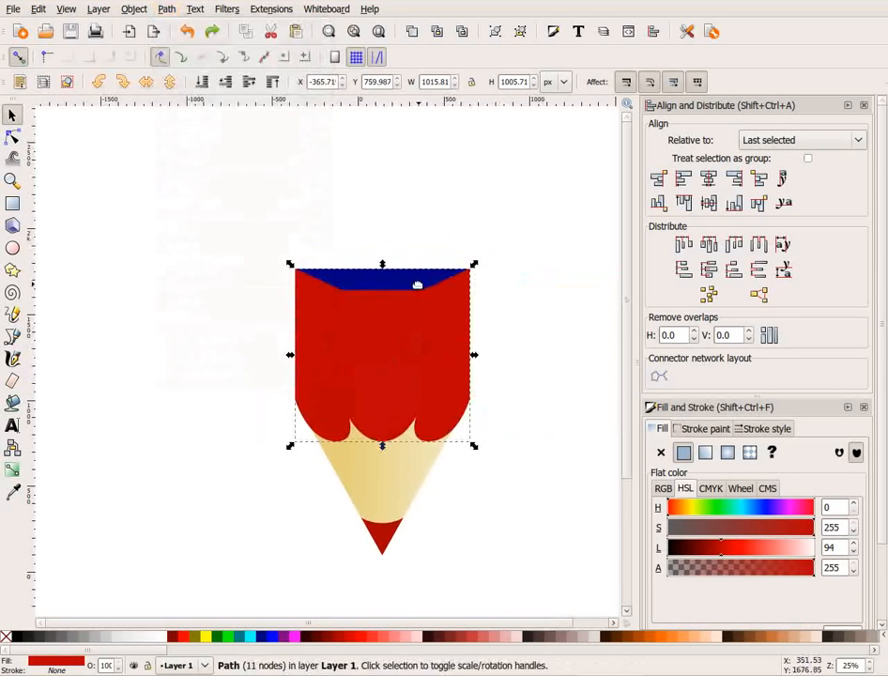
pyautogui.click(383, 275)
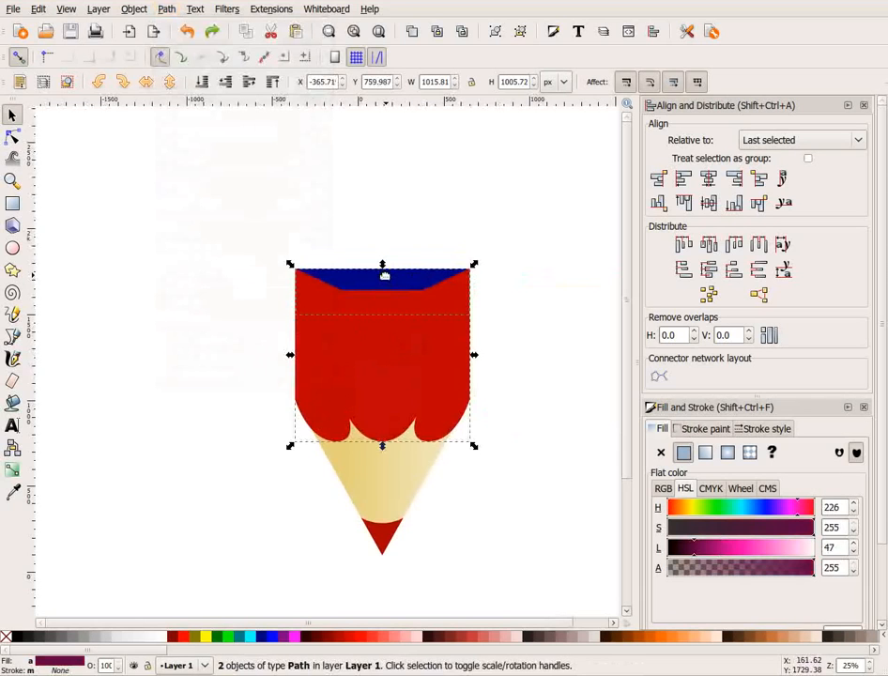
pyautogui.moveTo(377, 296)
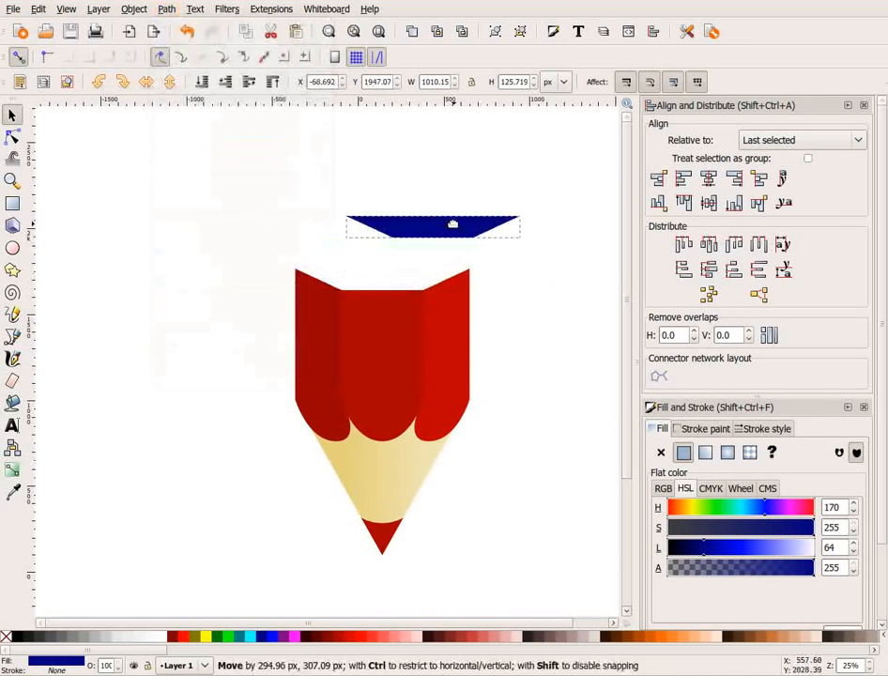
# Build the hexagonal top from the wedge and its flipped copy, aligned edge to edge, and fill it pale wood.
pyautogui.moveTo(451, 223); pyautogui.dragTo(381, 280)
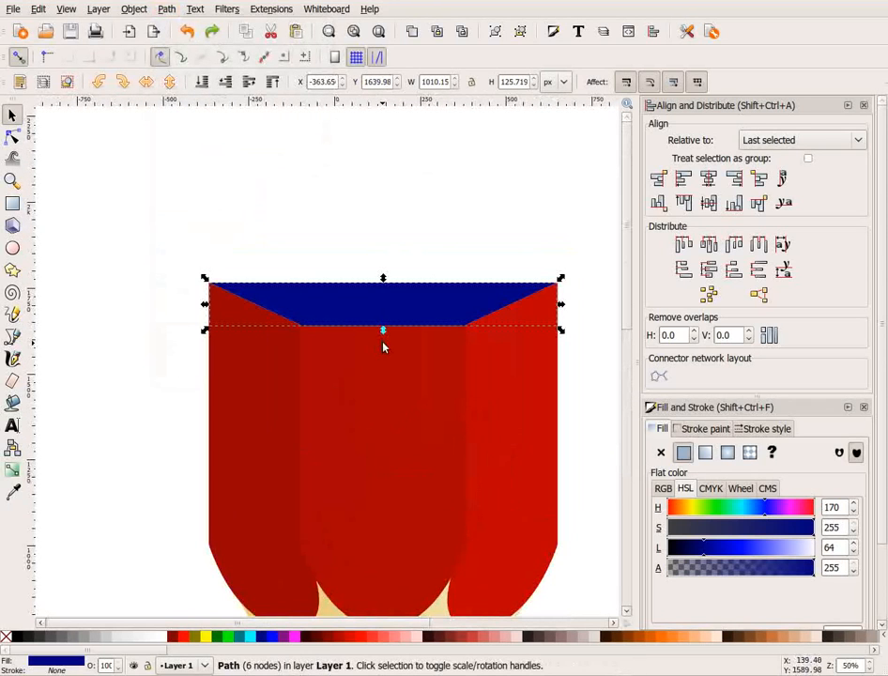
pyautogui.moveTo(383, 305); pyautogui.dragTo(387, 206)
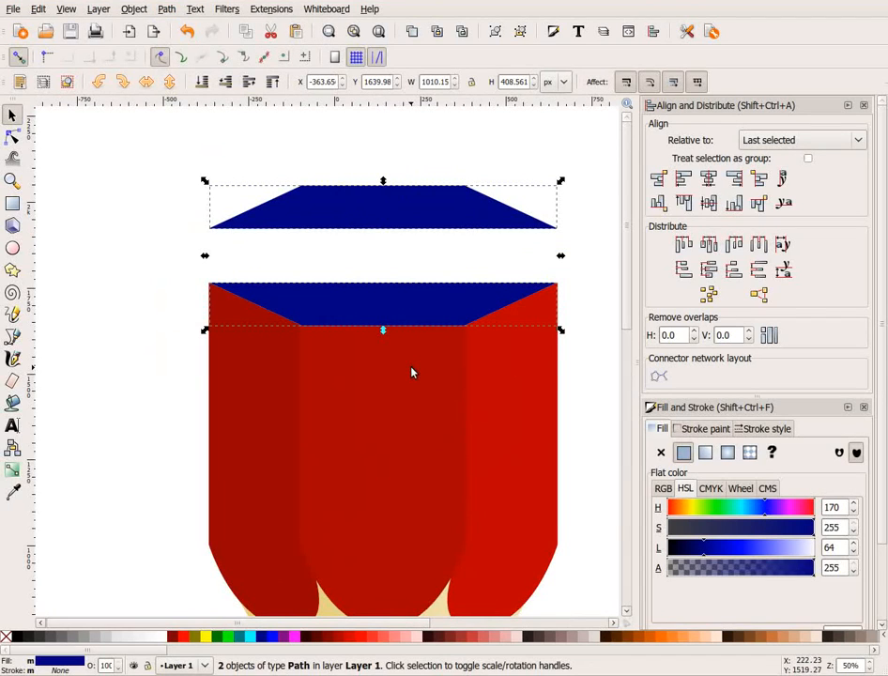
pyautogui.click(758, 203)
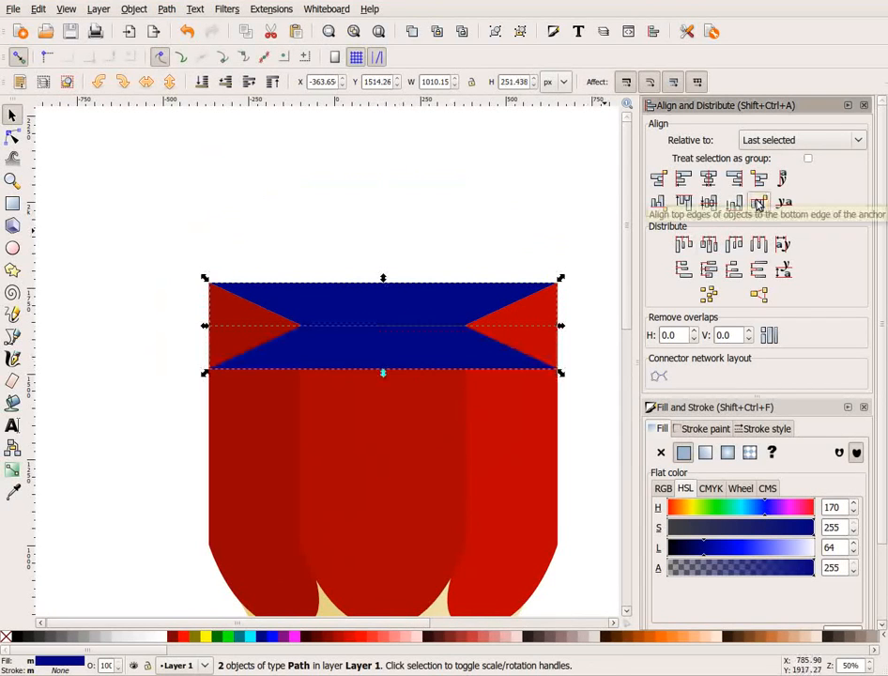
pyautogui.click(658, 203)
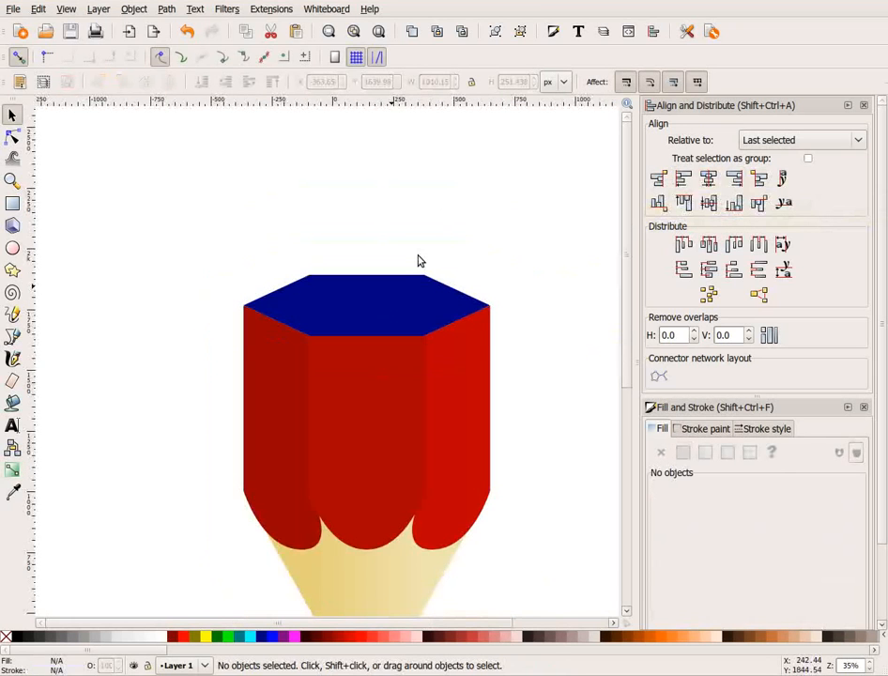
pyautogui.click(366, 301)
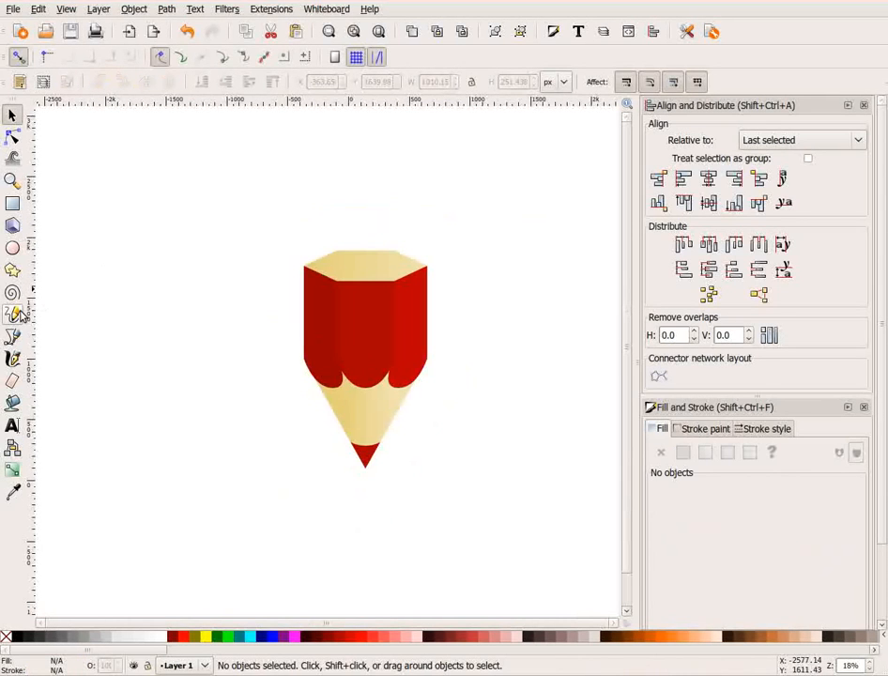
# Draw a small red ellipse and centre it on the pencil's hexagonal top.
pyautogui.click(12, 247)
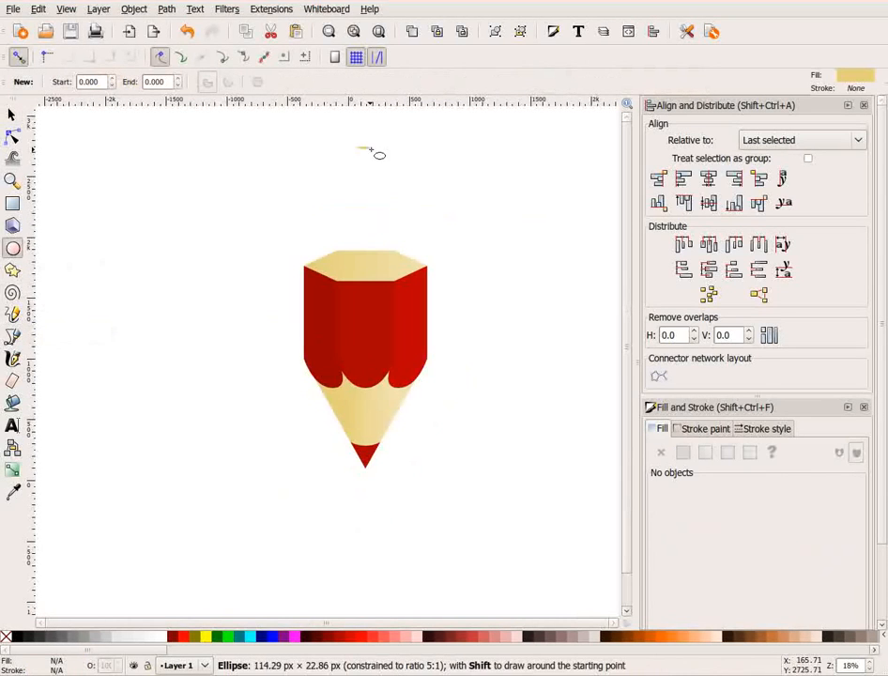
pyautogui.moveTo(361, 150); pyautogui.dragTo(404, 169)
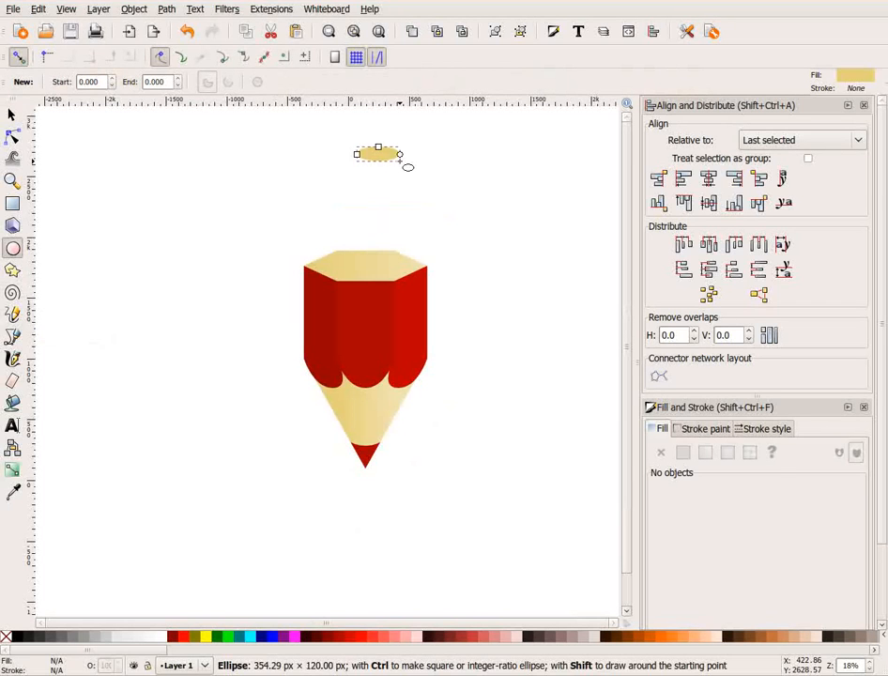
pyautogui.click(13, 492)
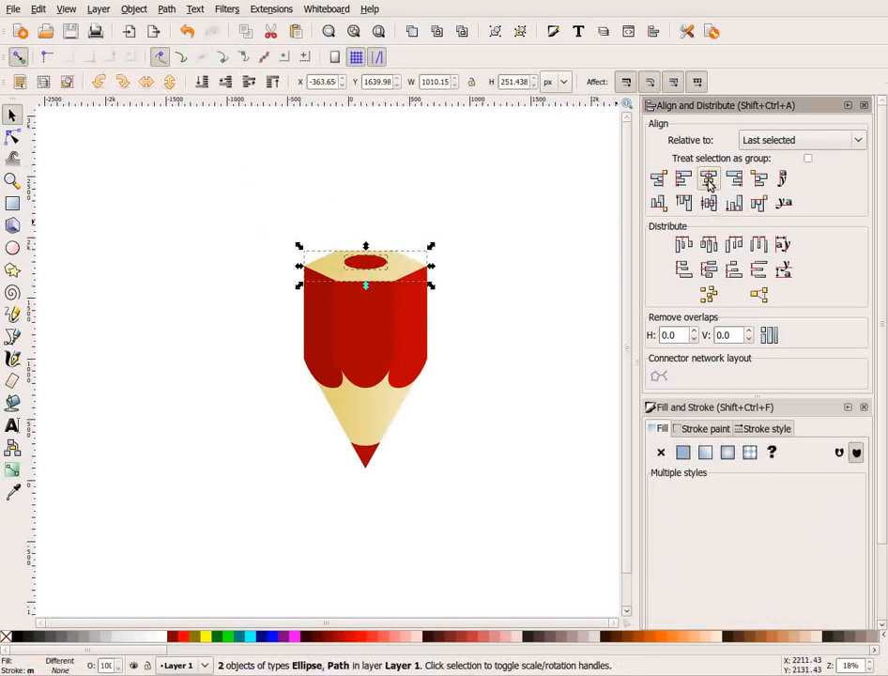
pyautogui.click(487, 394)
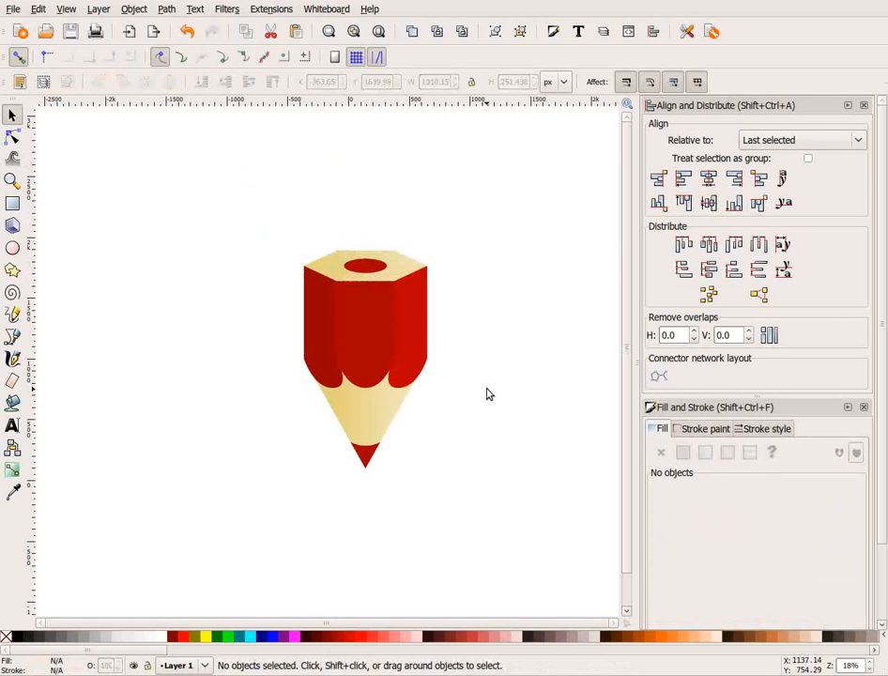
# Reselect the red ellipse and make it slightly narrower to fit the top face.
pyautogui.click(364, 268)
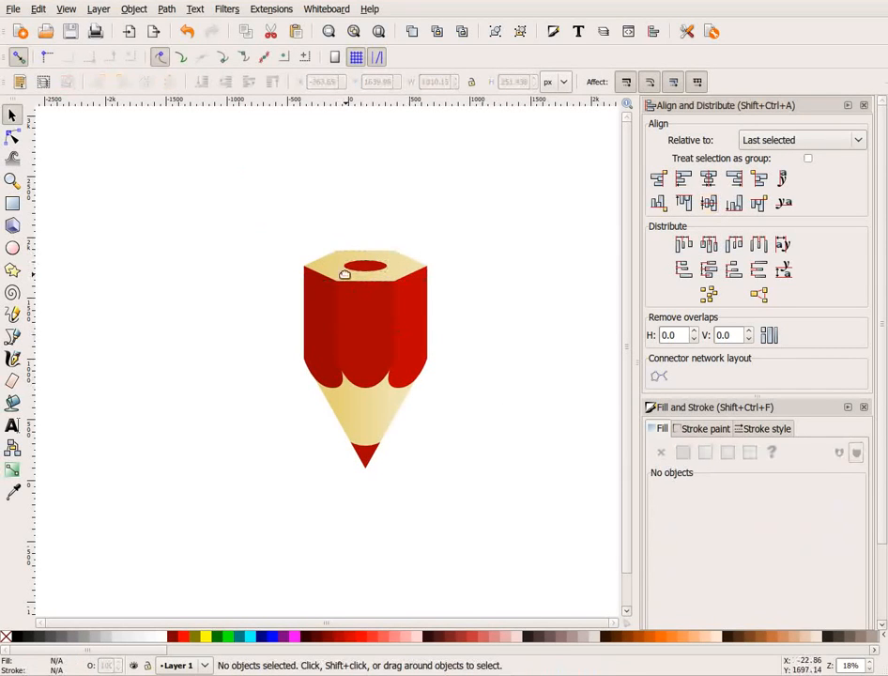
pyautogui.click(365, 271)
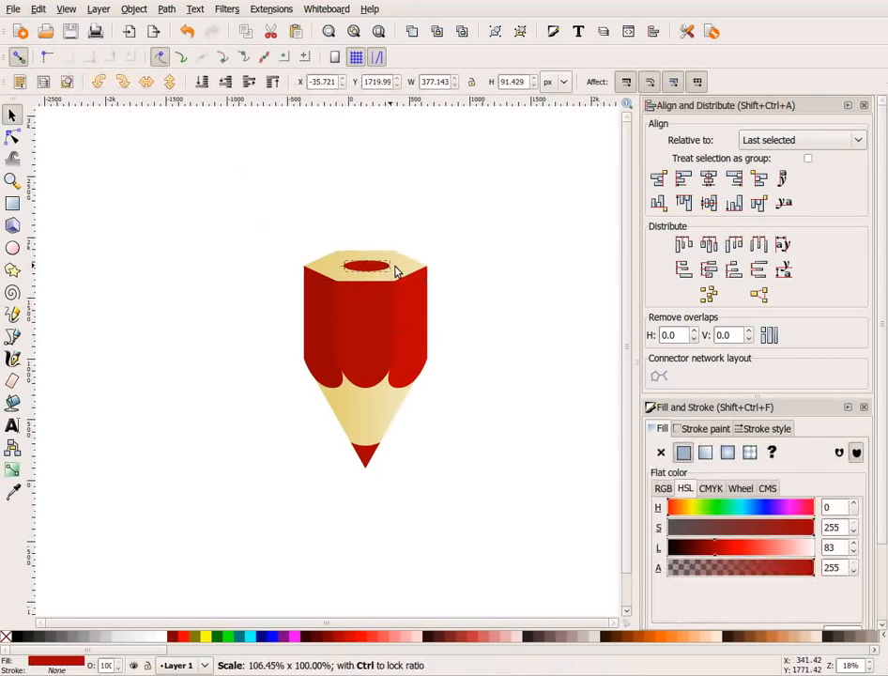
pyautogui.click(366, 267)
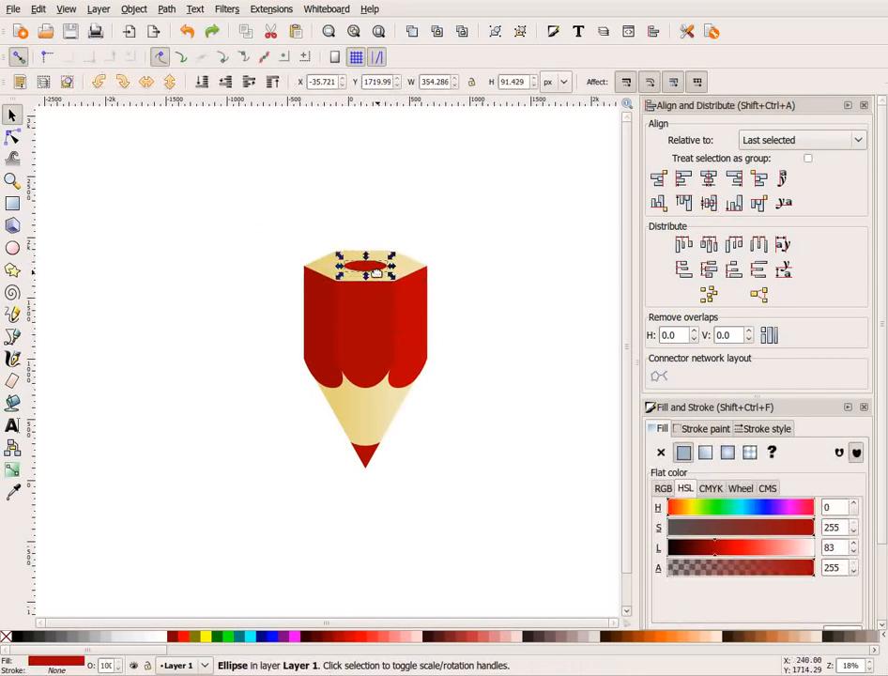